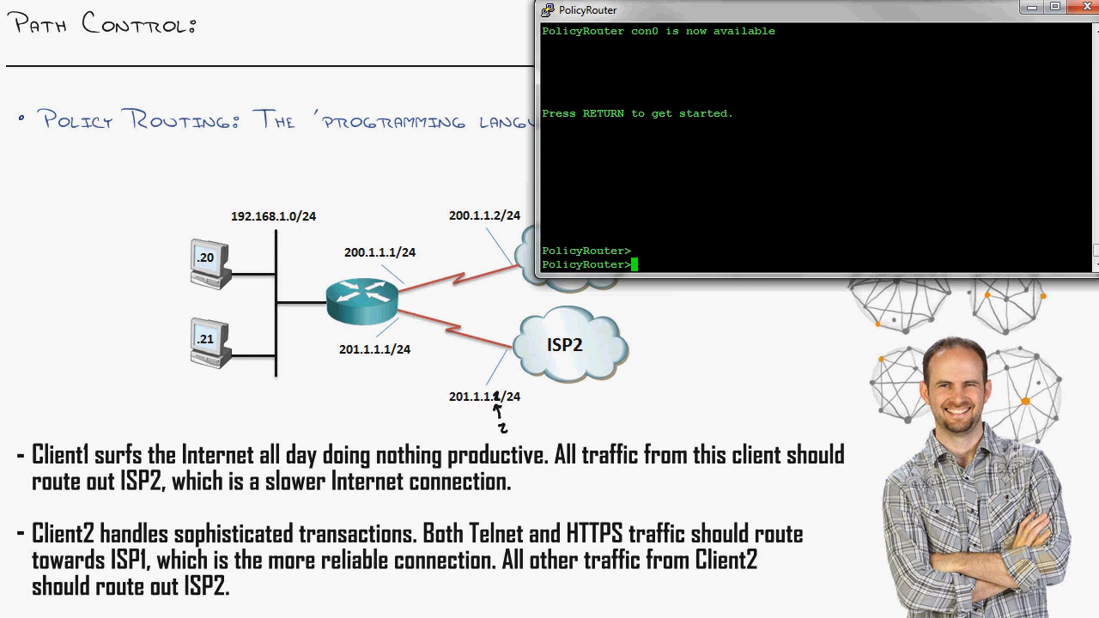
# Check interface addresses and the routing table, then enter global configuration with conf t.
pyautogui.write('show ip i')
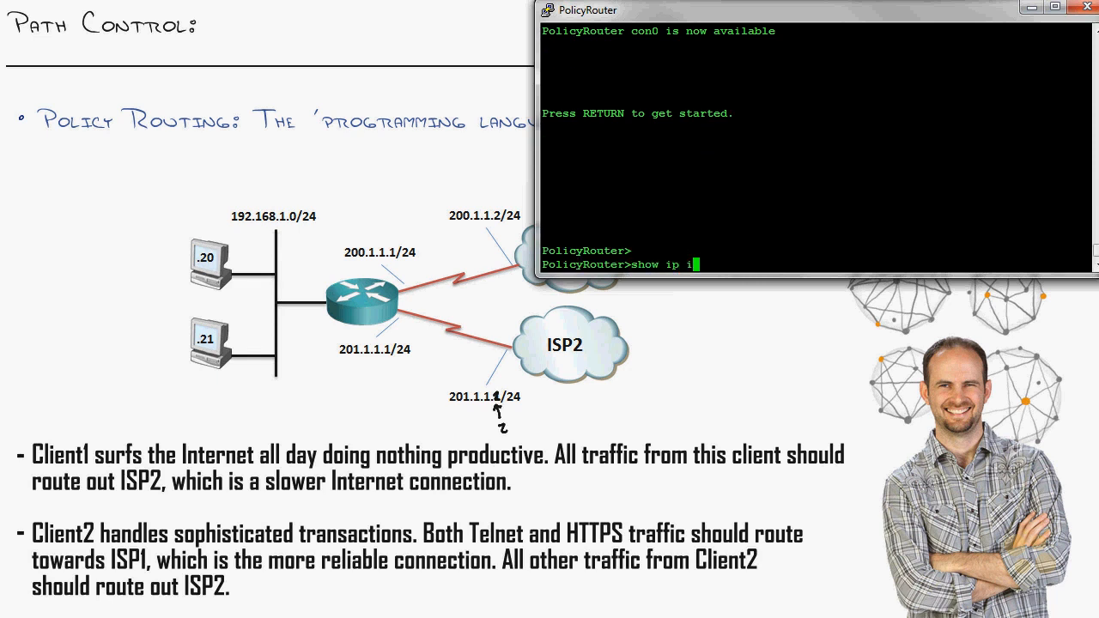
pyautogui.press('Return')
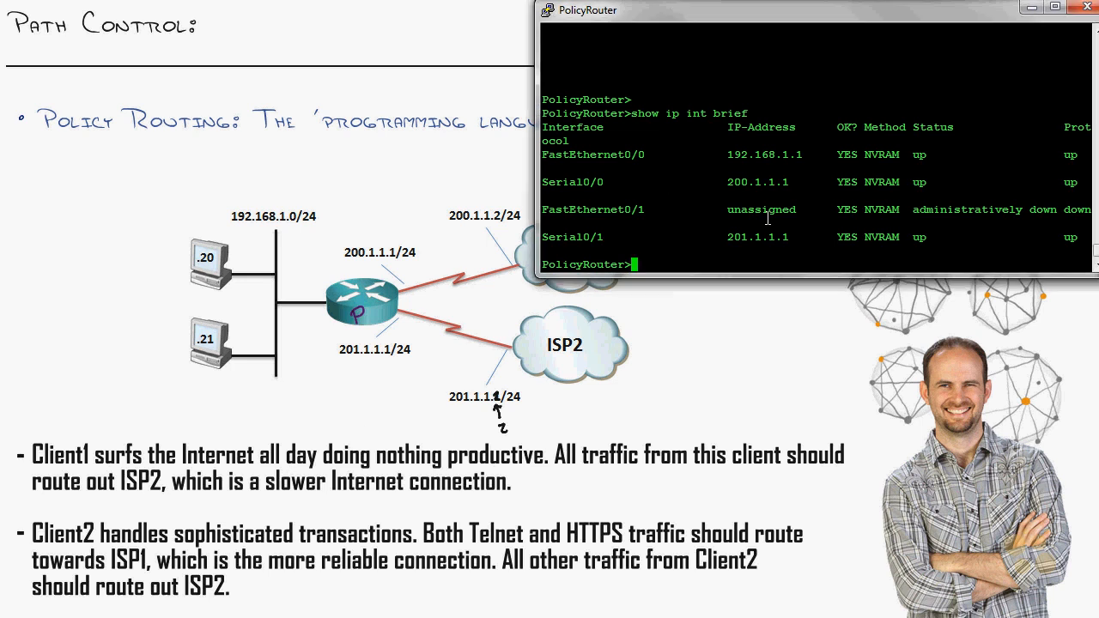
pyautogui.write('show ip route')
pyautogui.write('en')
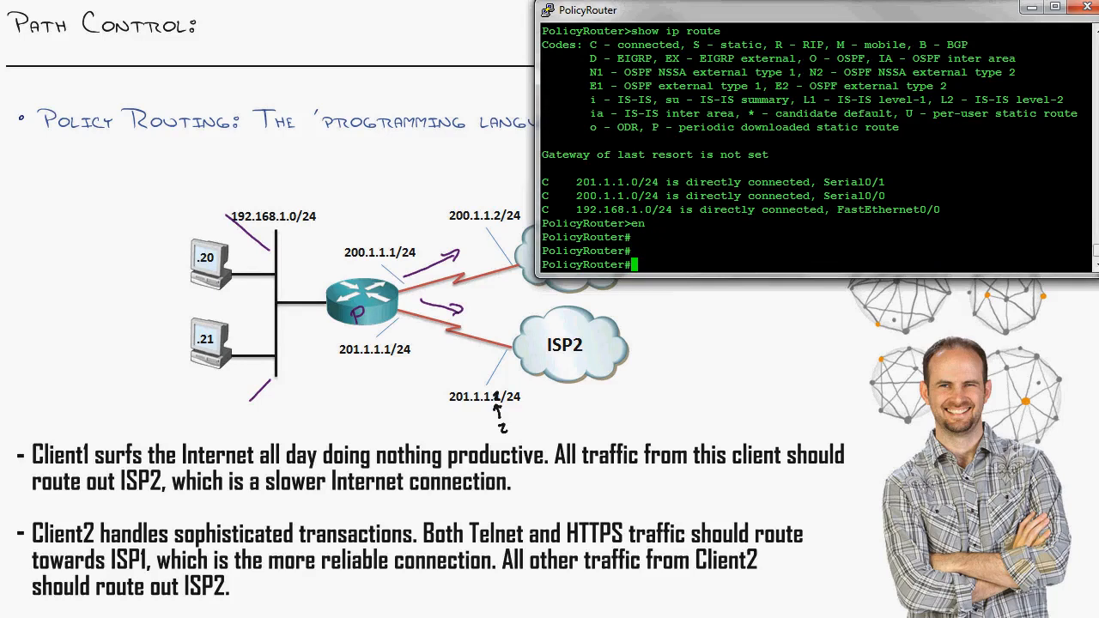
pyautogui.write('conf t')
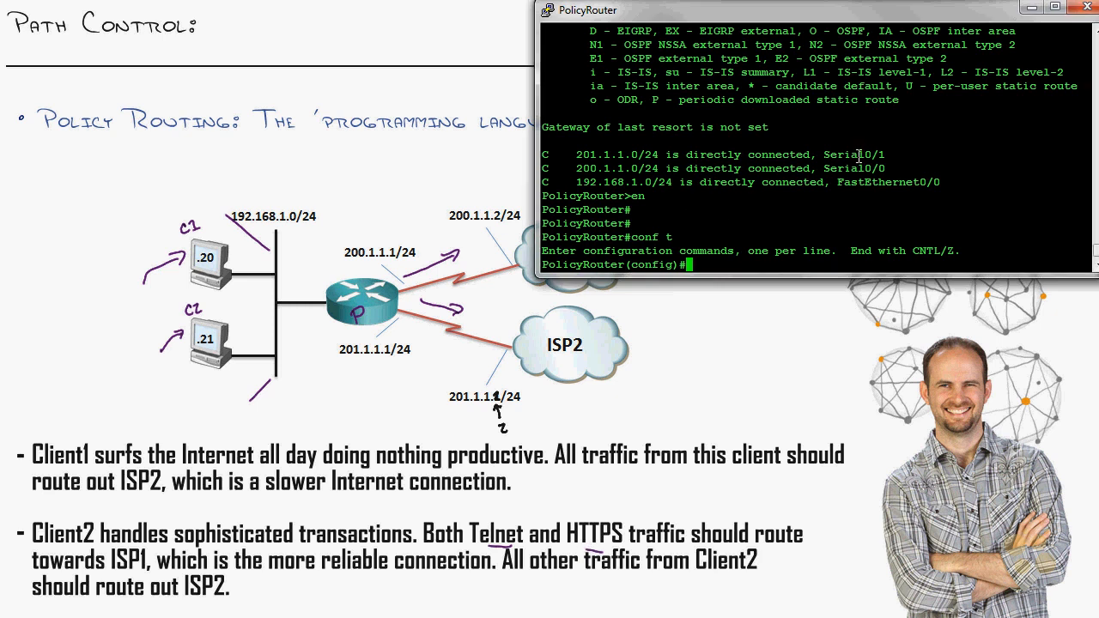
# Create standard access list SLACKER permitting host 192.168.1.20 only.
pyautogui.write('it host')
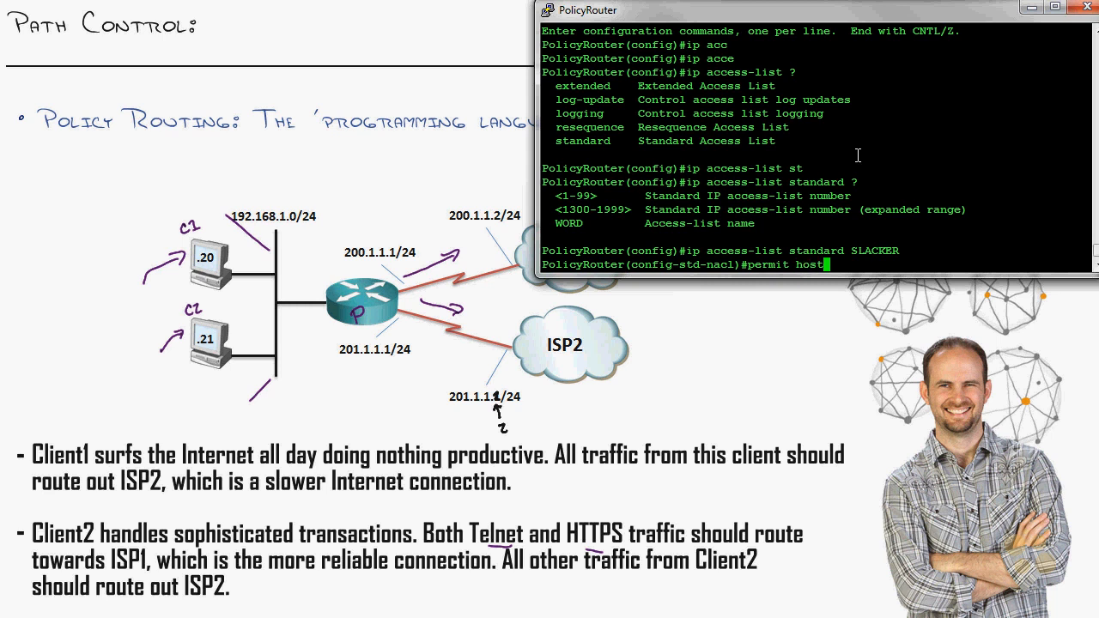
pyautogui.write('192.168.1.2')
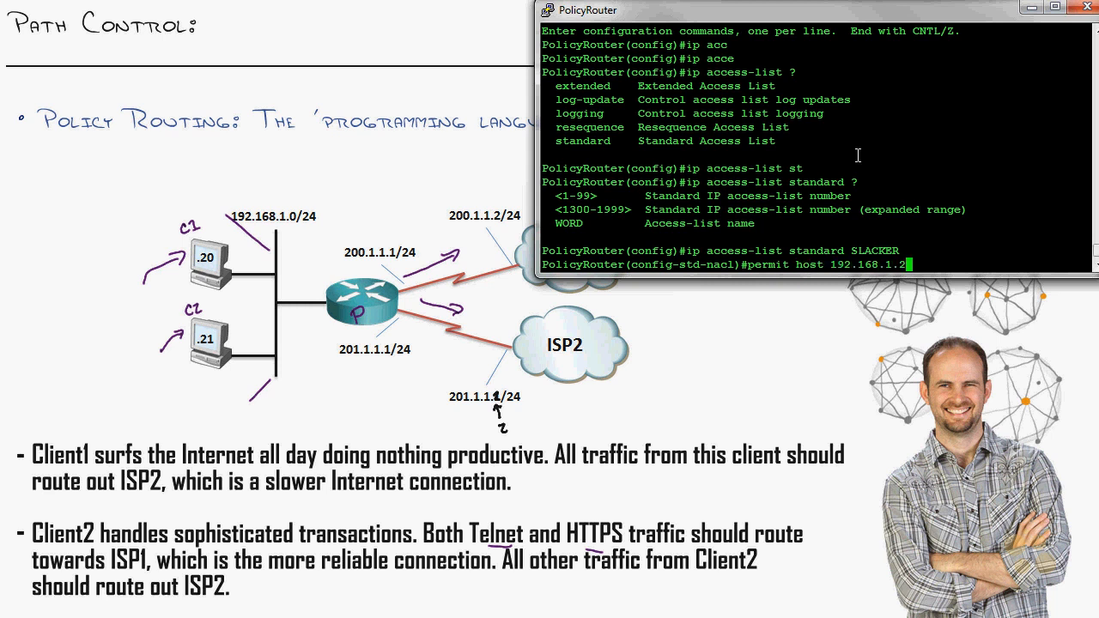
pyautogui.write('exi')
pyautogui.write('ip access-list extended')
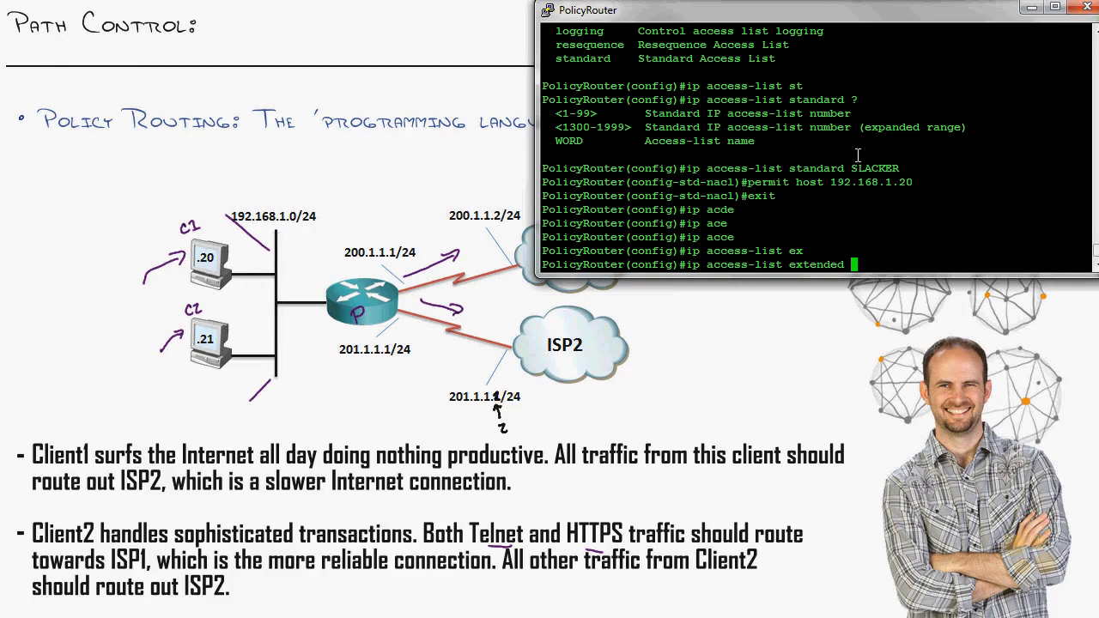
# Build extended list PRODUCTIVE: permit tcp host 192.168.1.21 any on ports 23 and 443.
pyautogui.write('PRODUCTIVE')
pyautogui.write('permit tcp')
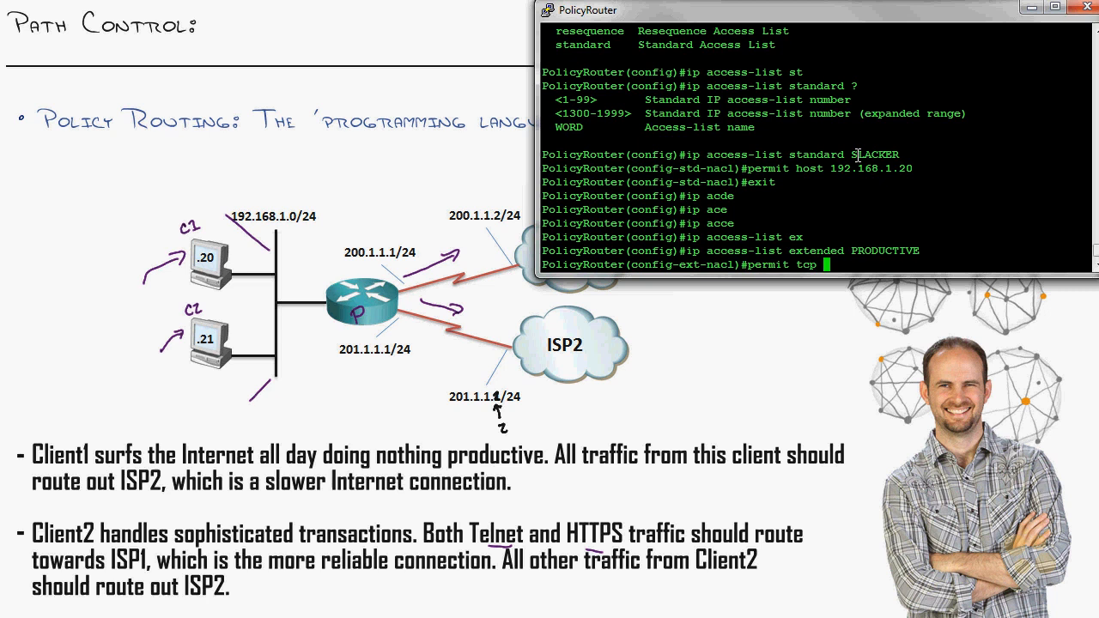
pyautogui.write('host 192.168.1.21')
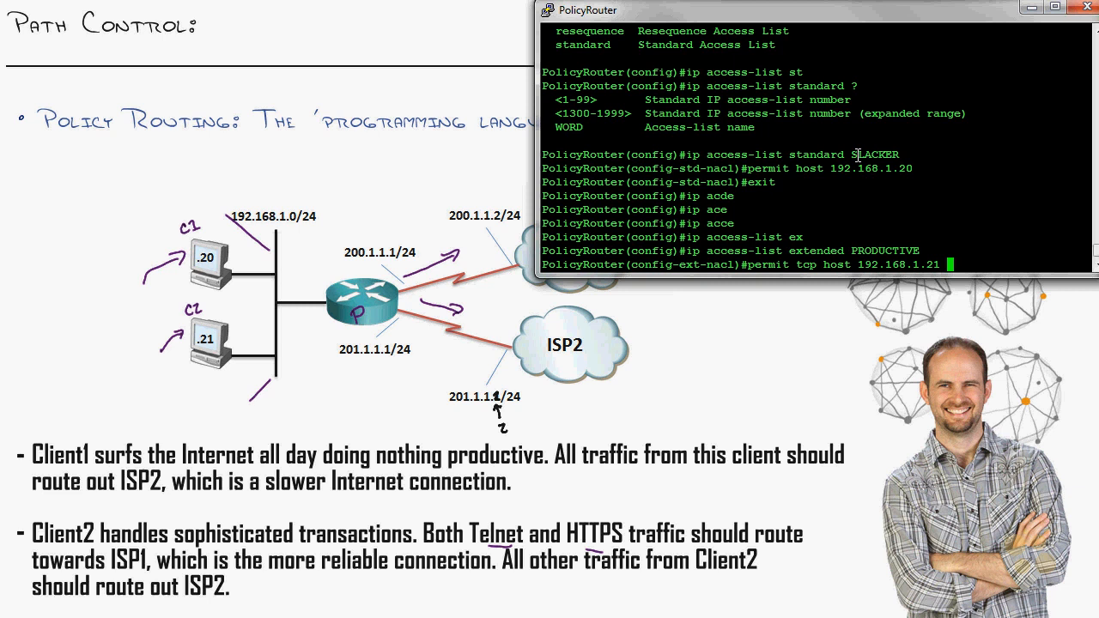
pyautogui.write('any eq')
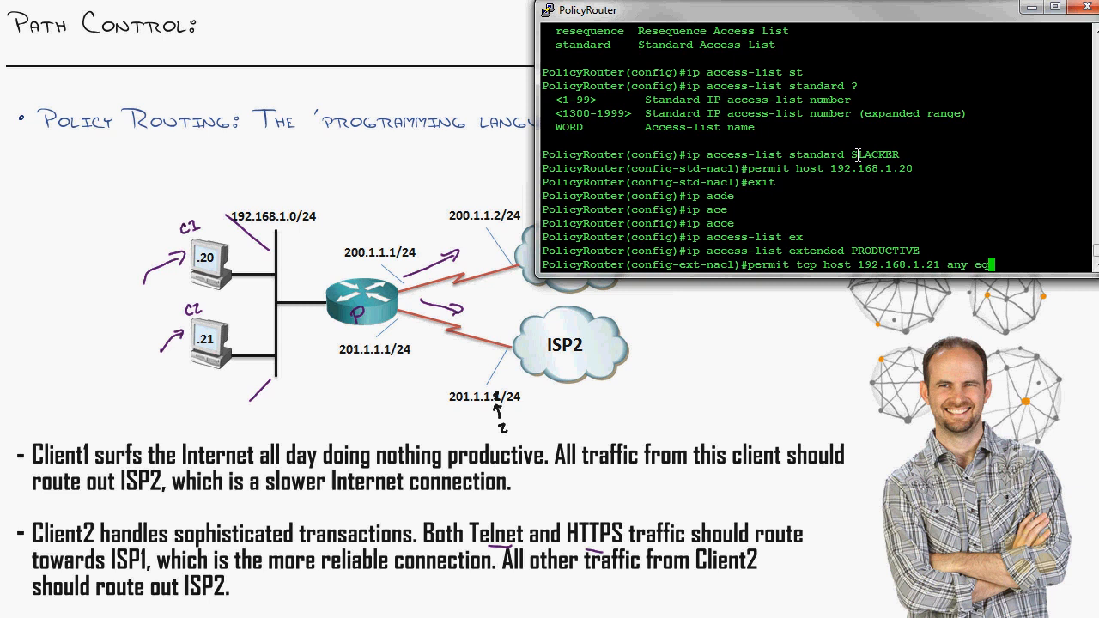
pyautogui.press('Return')
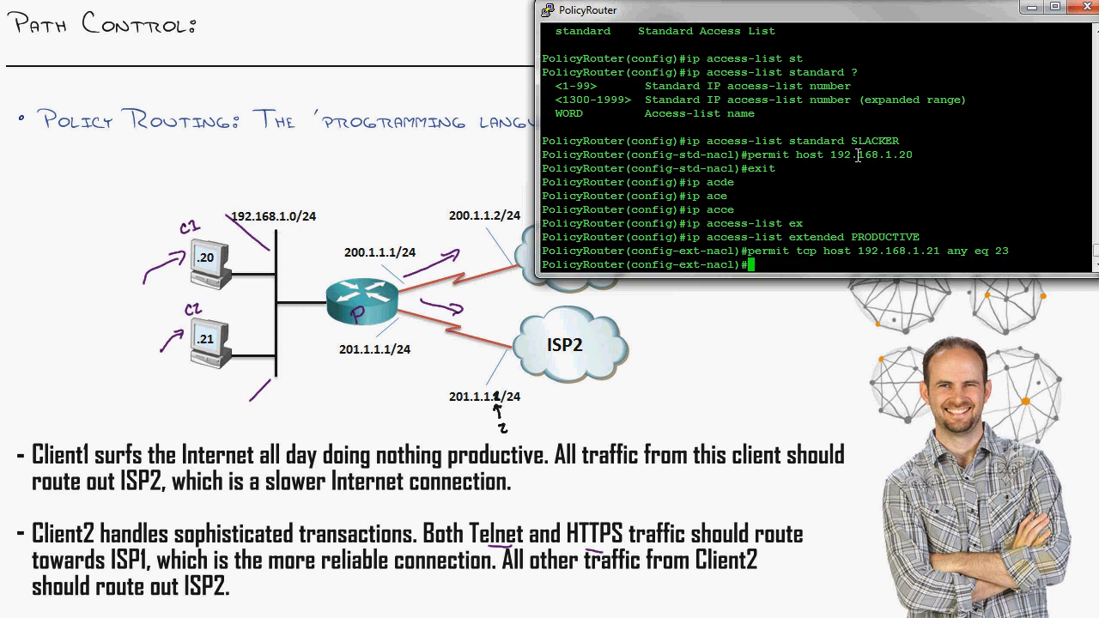
pyautogui.write('permit tcp host 192.168.1.21 any eq 443')
pyautogui.write('exit')
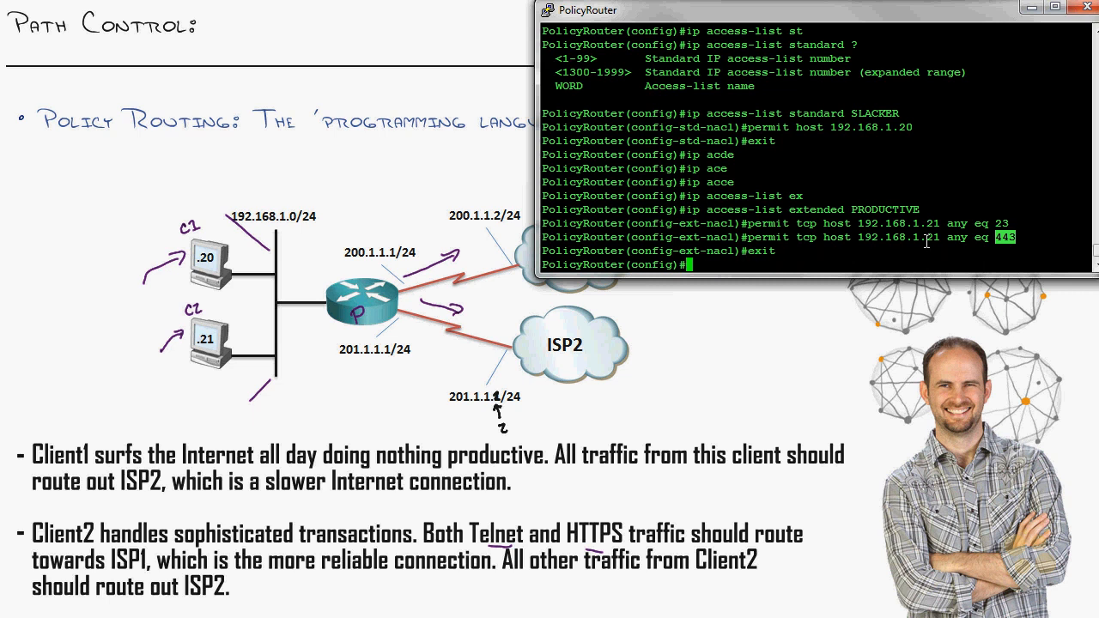
pyautogui.write('route-map')
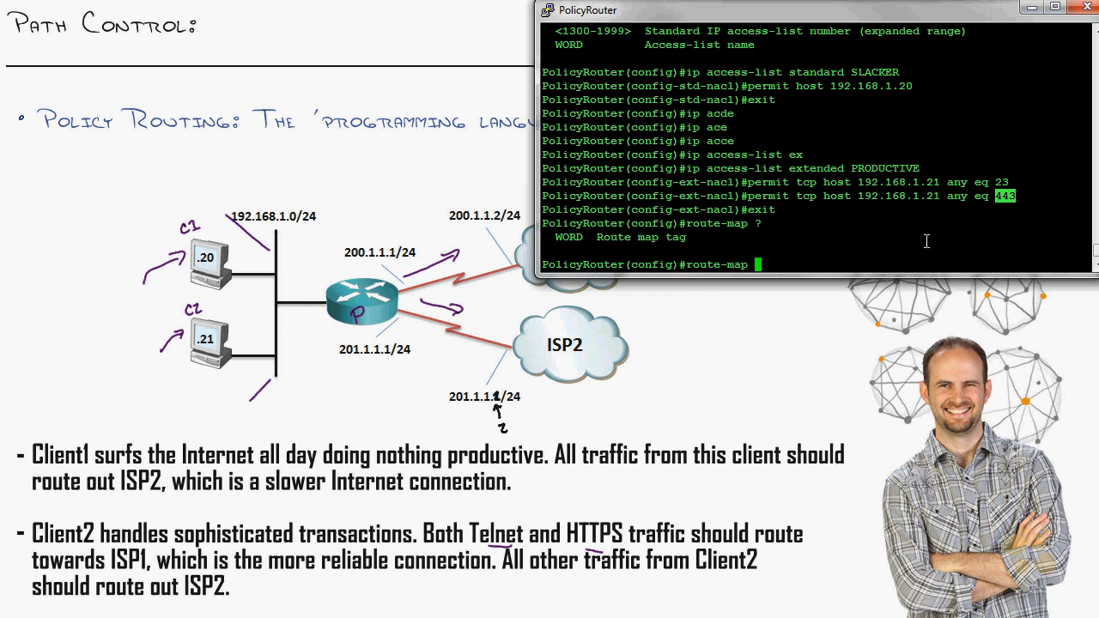
# Enter route-map CORP_POLICY and list its available subcommands with '?'.
pyautogui.write('CORP')
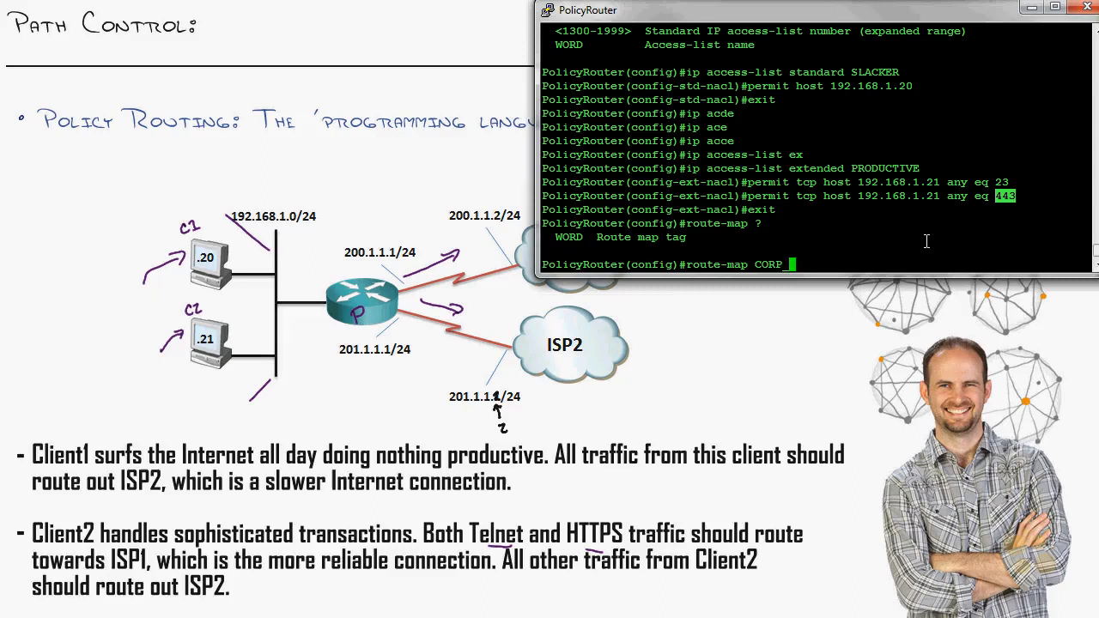
pyautogui.write('_POLIY')
pyautogui.write('match')
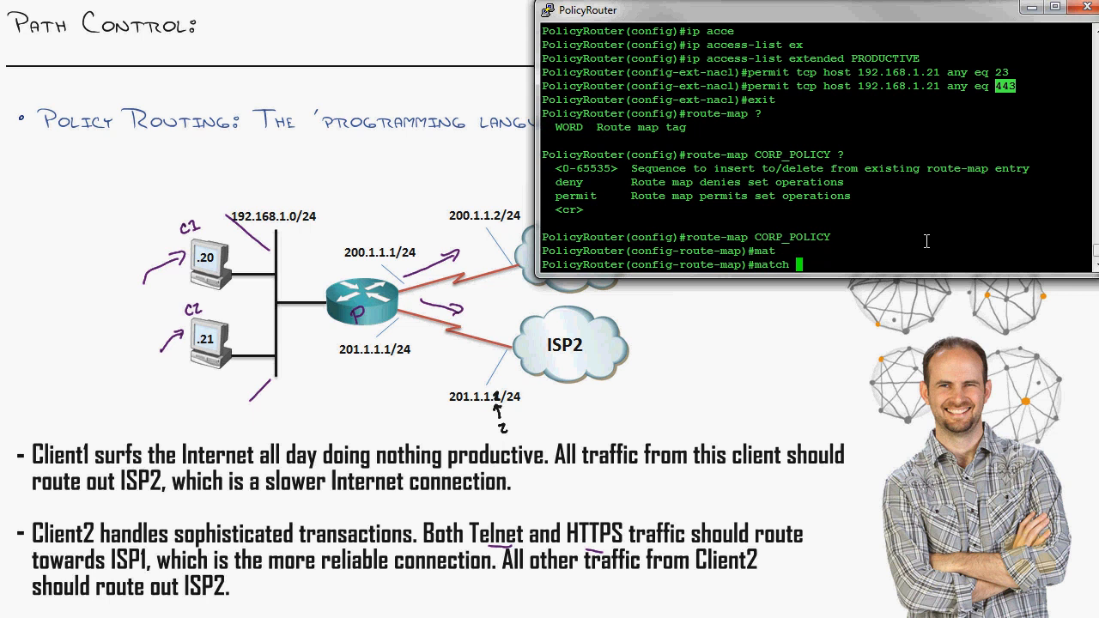
pyautogui.write('?')
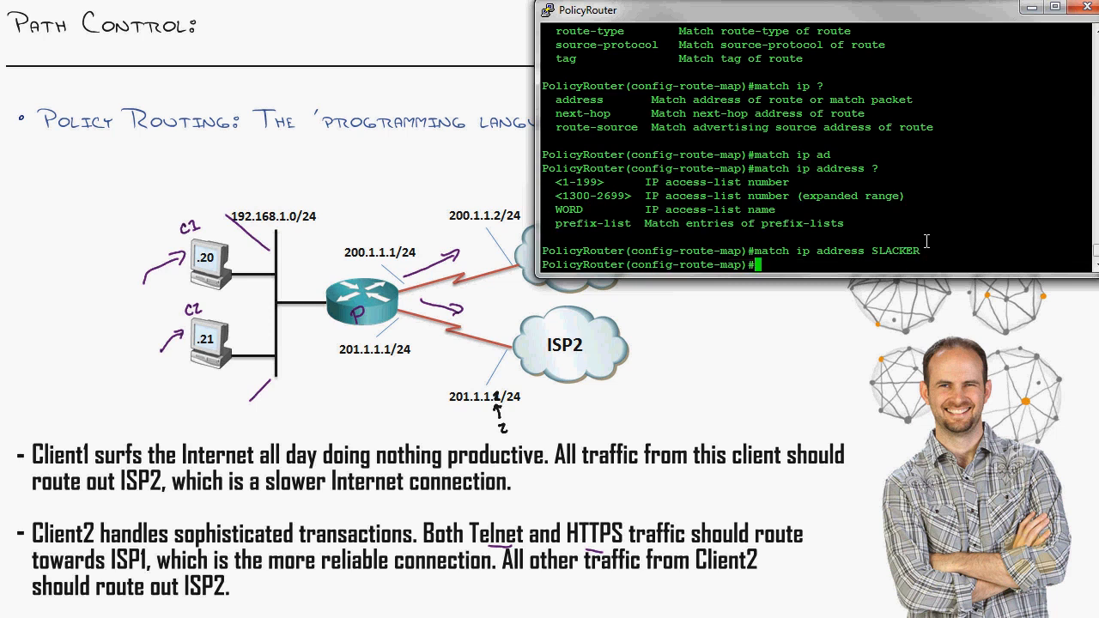
# Set sequence 10's next hop to 201.1.1.2, verify with do show route-map, and exit.
pyautogui.write('set')
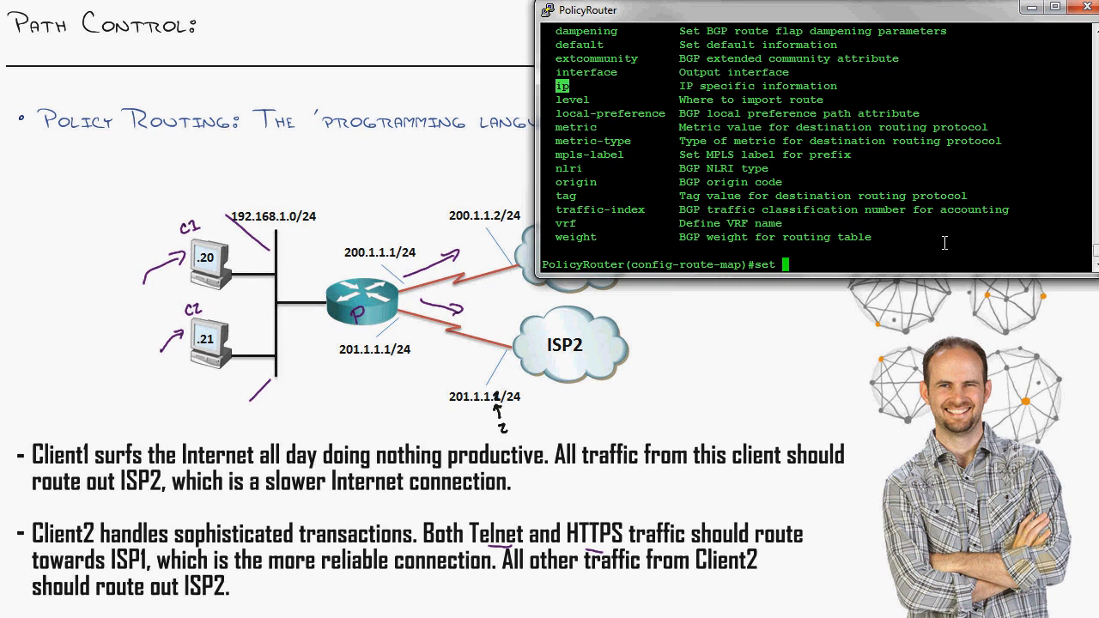
pyautogui.write('ip ?')
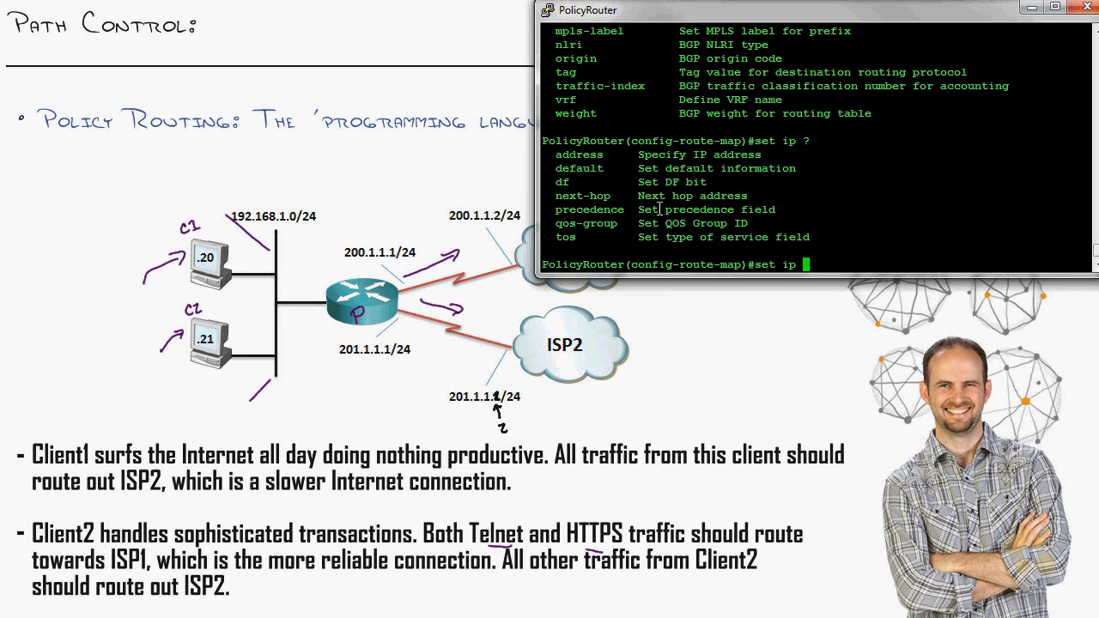
pyautogui.write('next-hop')
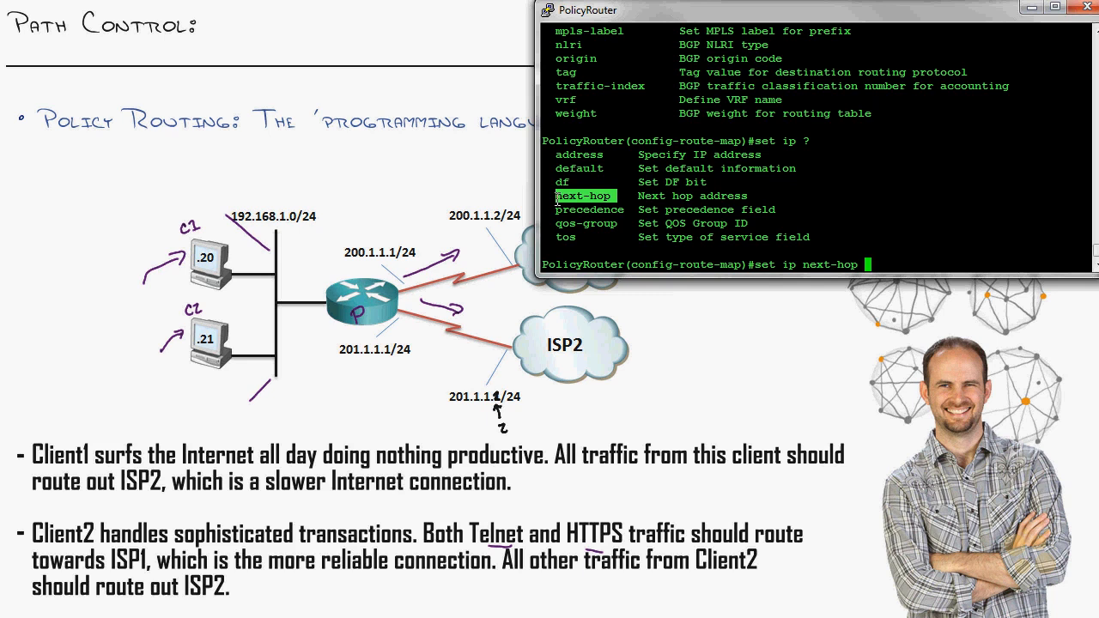
pyautogui.moveTo(956, 256)
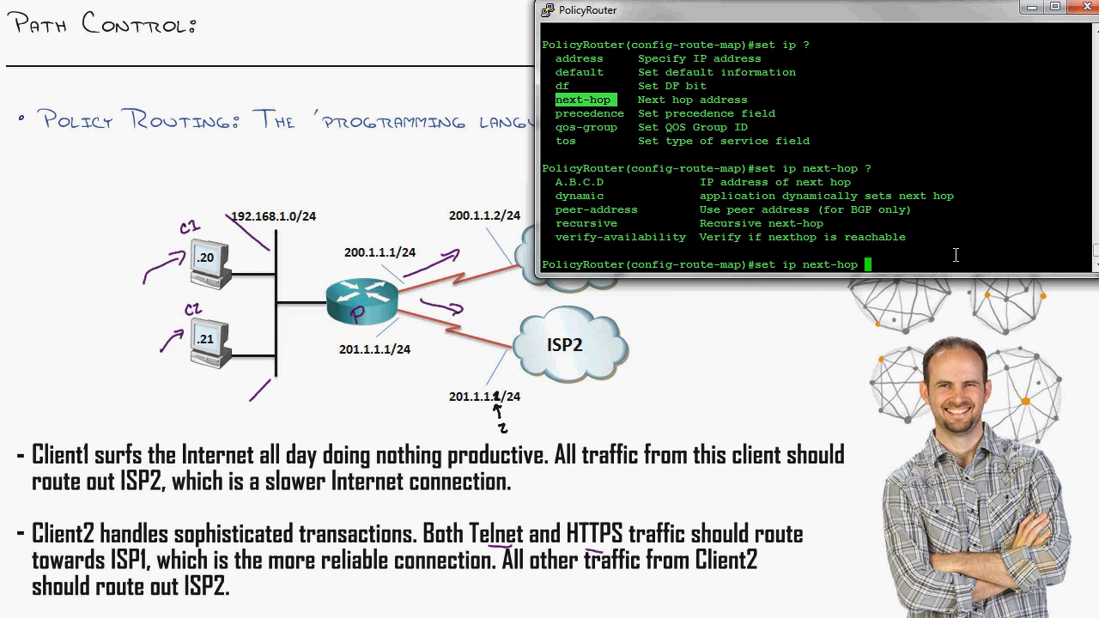
pyautogui.write('2')
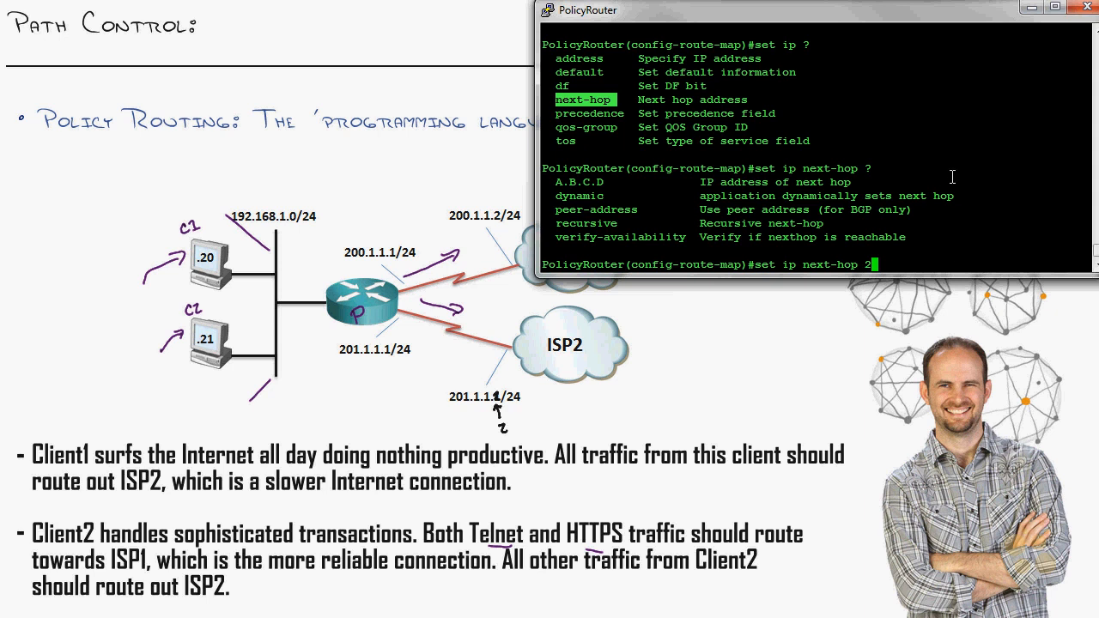
pyautogui.write('01.1.1.2')
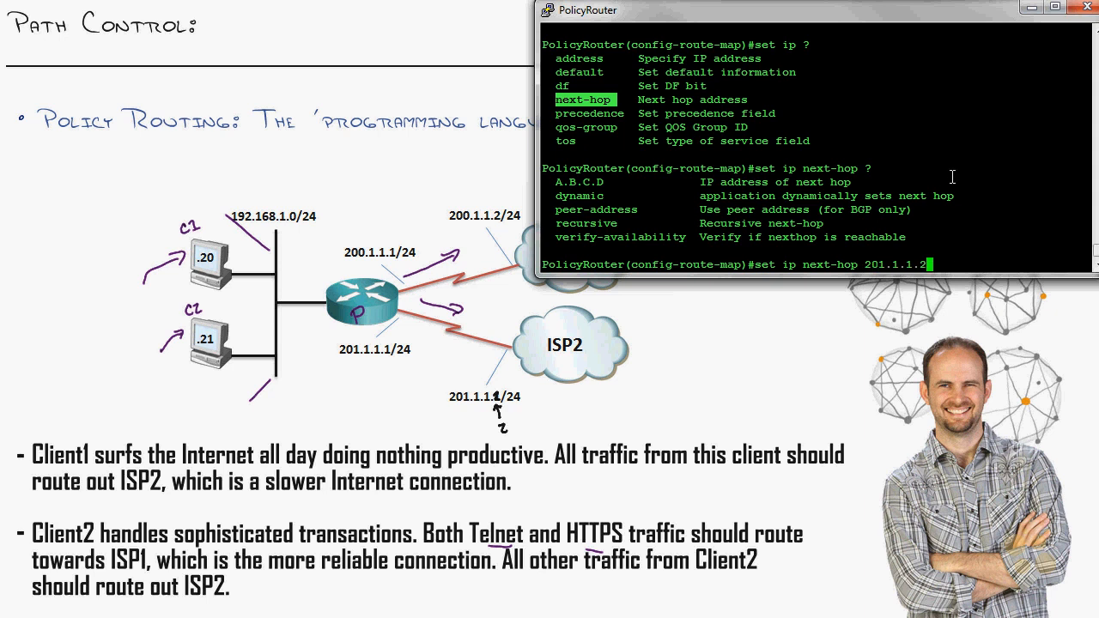
pyautogui.press('Return')
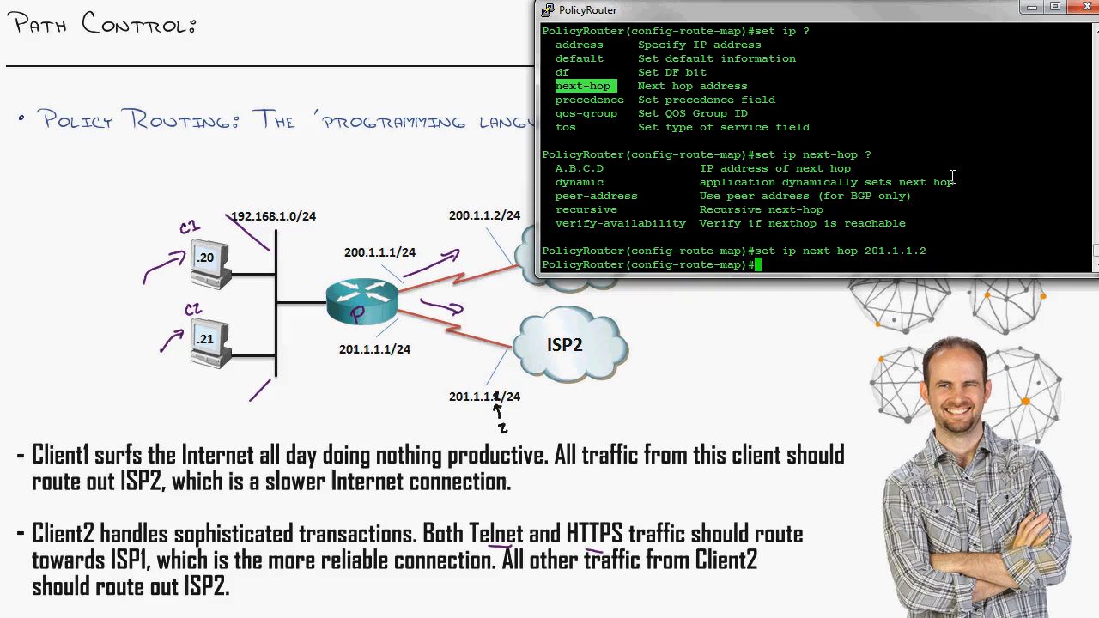
pyautogui.write('do show route-map')
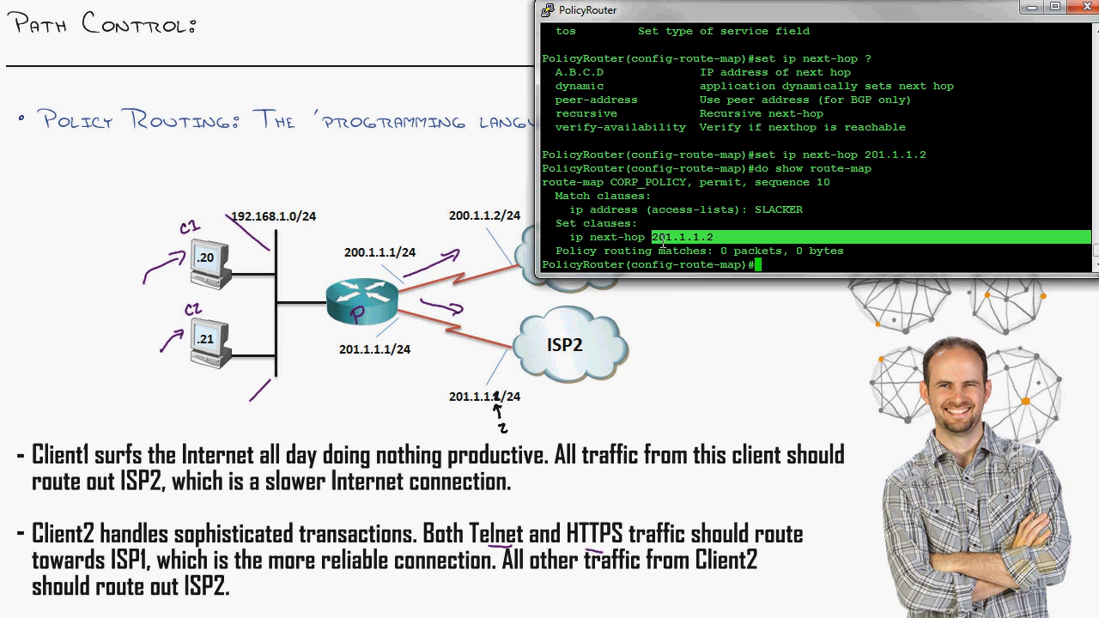
pyautogui.write('exit')
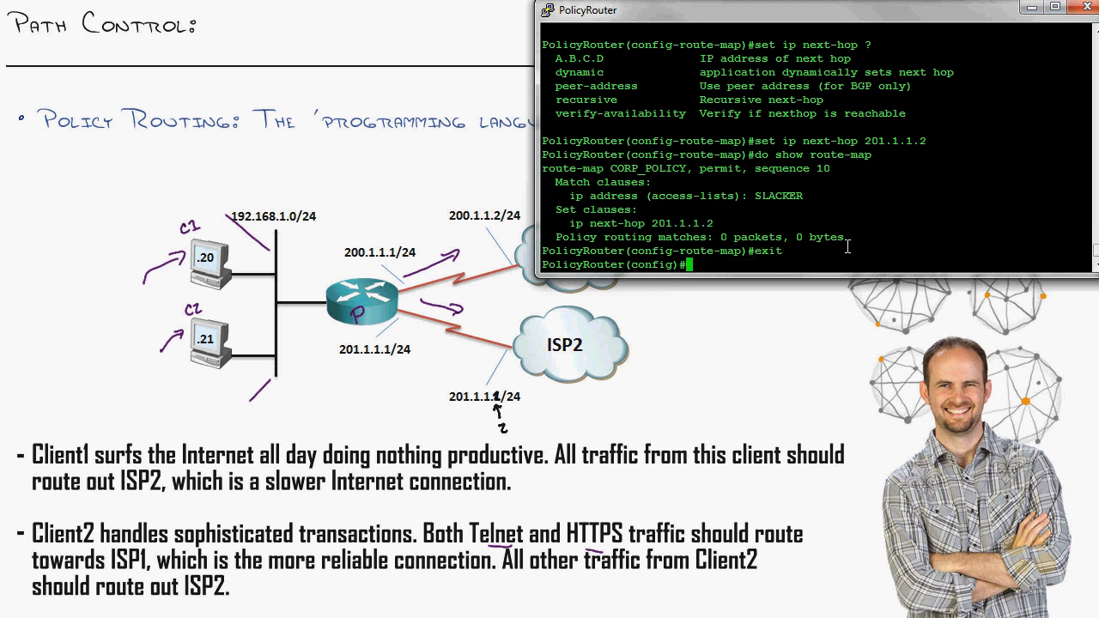
# Add route-map CORP_POLICY permit 20 matching PRODUCTIVE with next hop 200.1.1.2.
pyautogui.write('route-map CORP_POLICY permit 20')
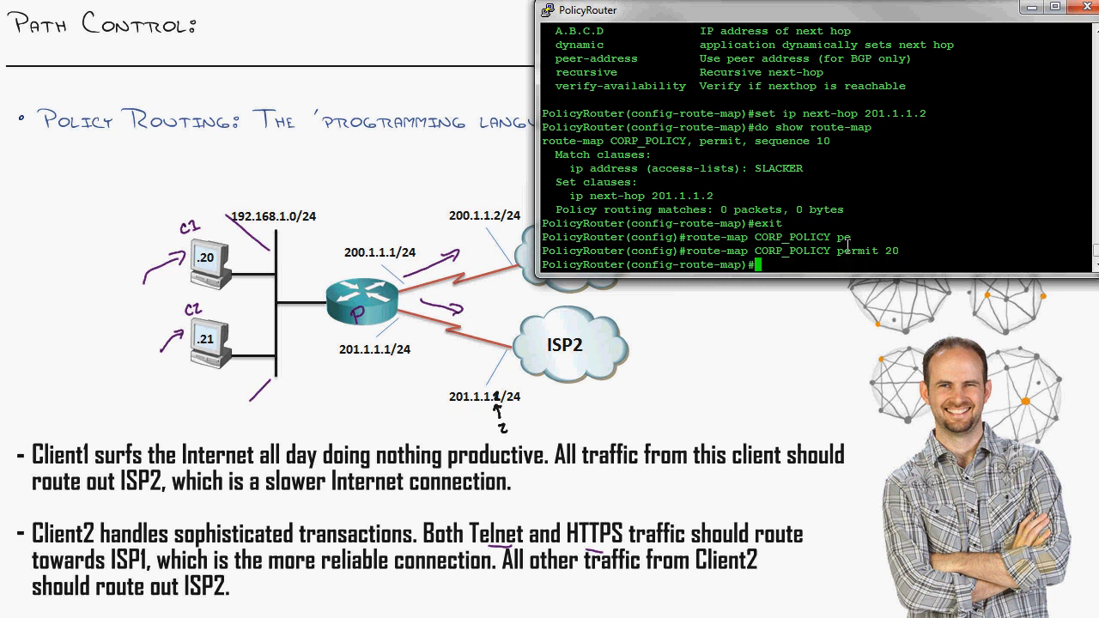
pyautogui.write('match ip address')
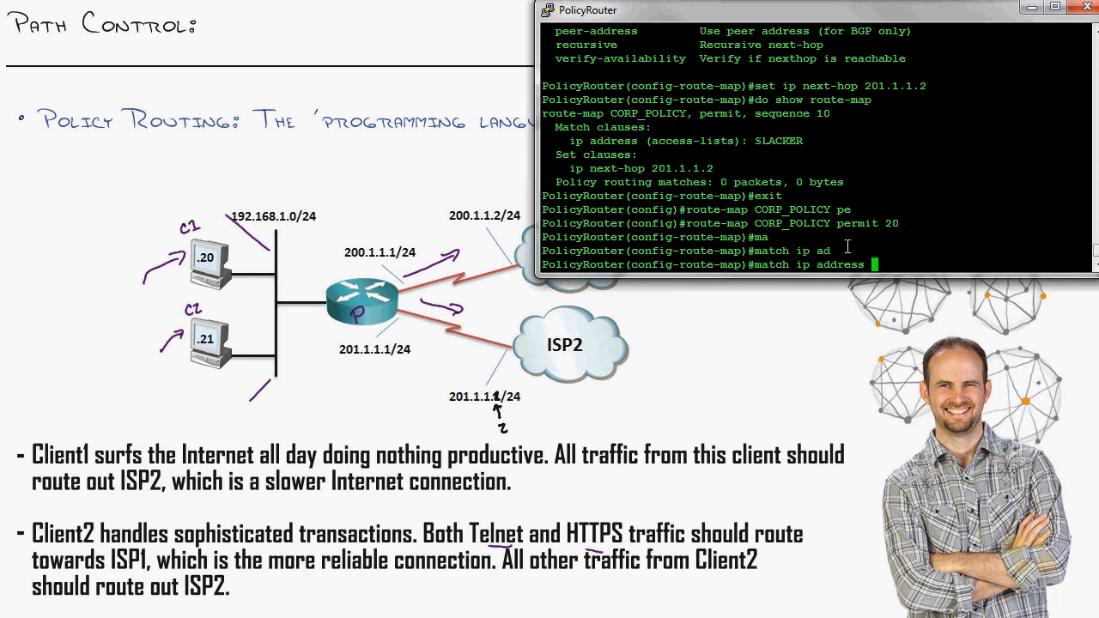
pyautogui.write('?')
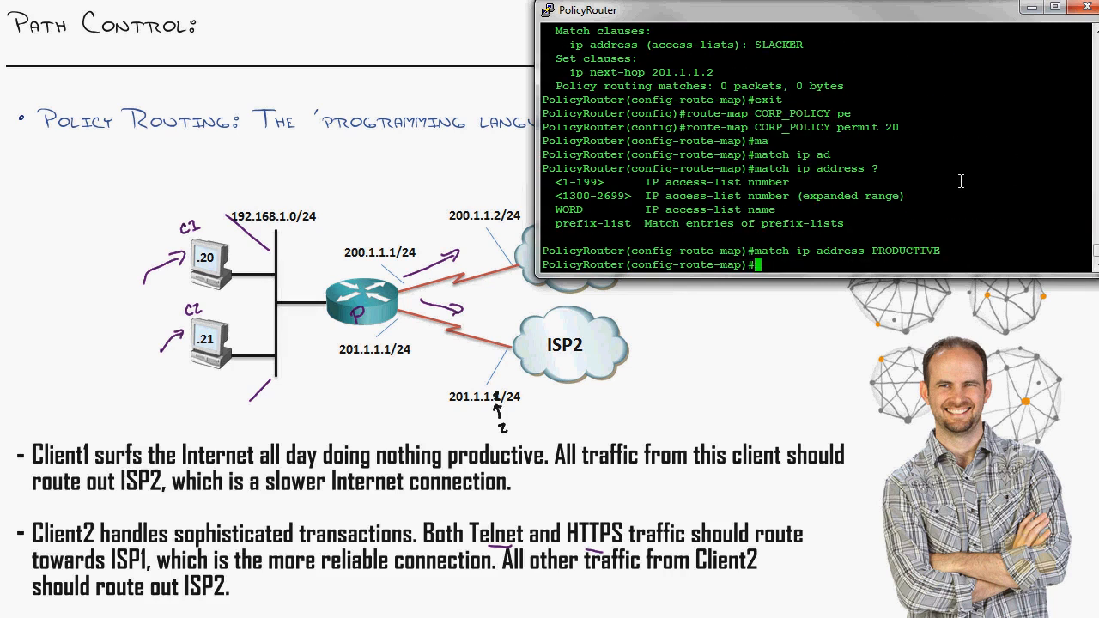
pyautogui.write('set ip next-hop')
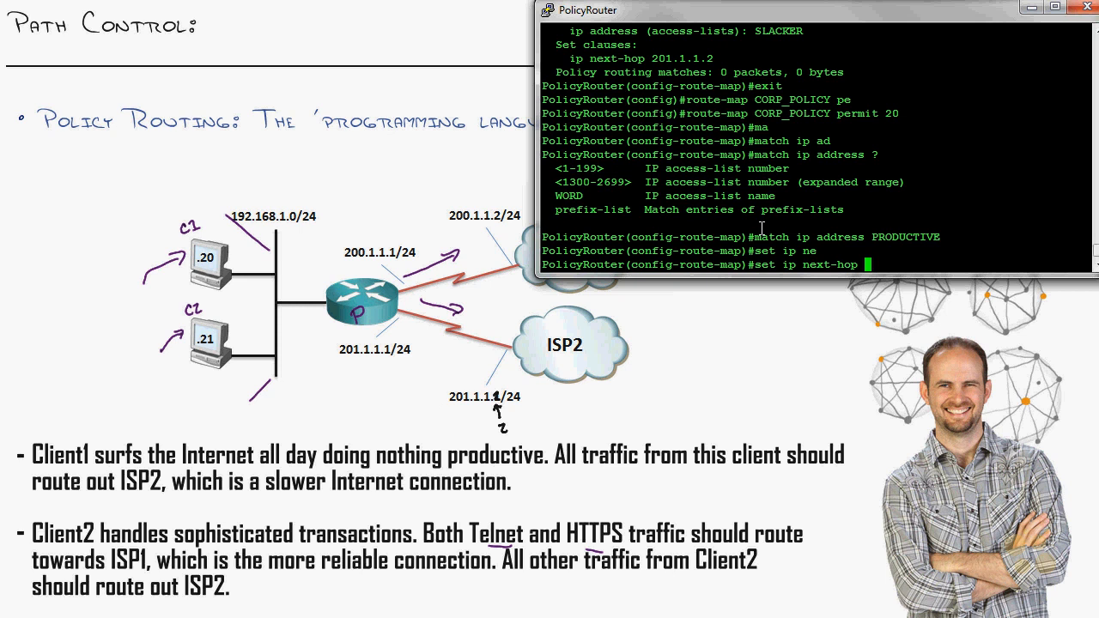
pyautogui.write('200.')
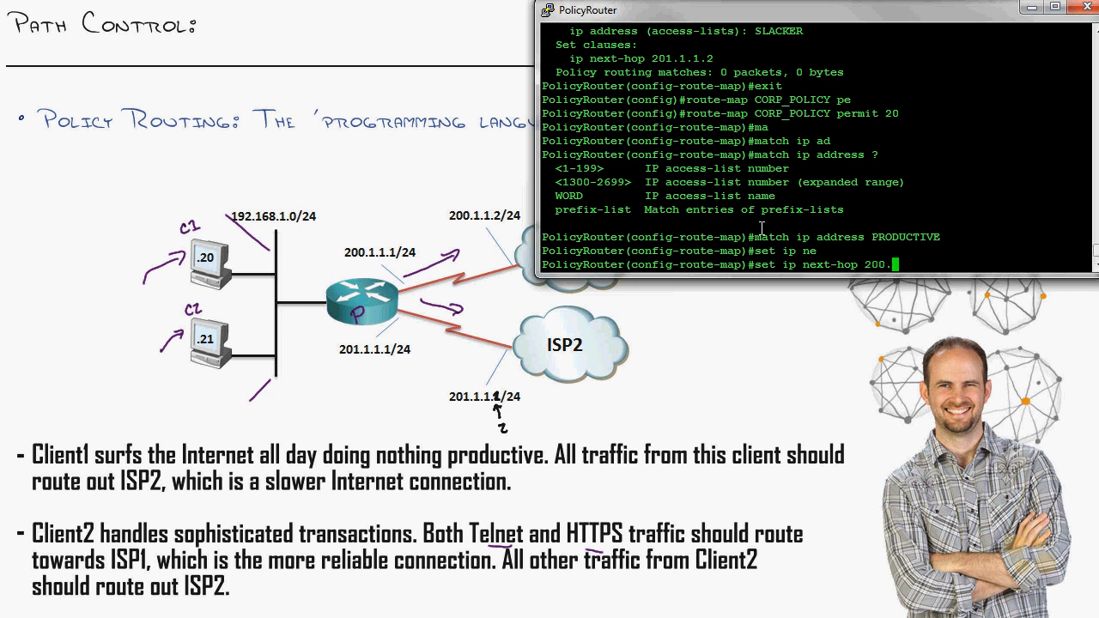
pyautogui.write('1.1.2')
pyautogui.write('show route-')
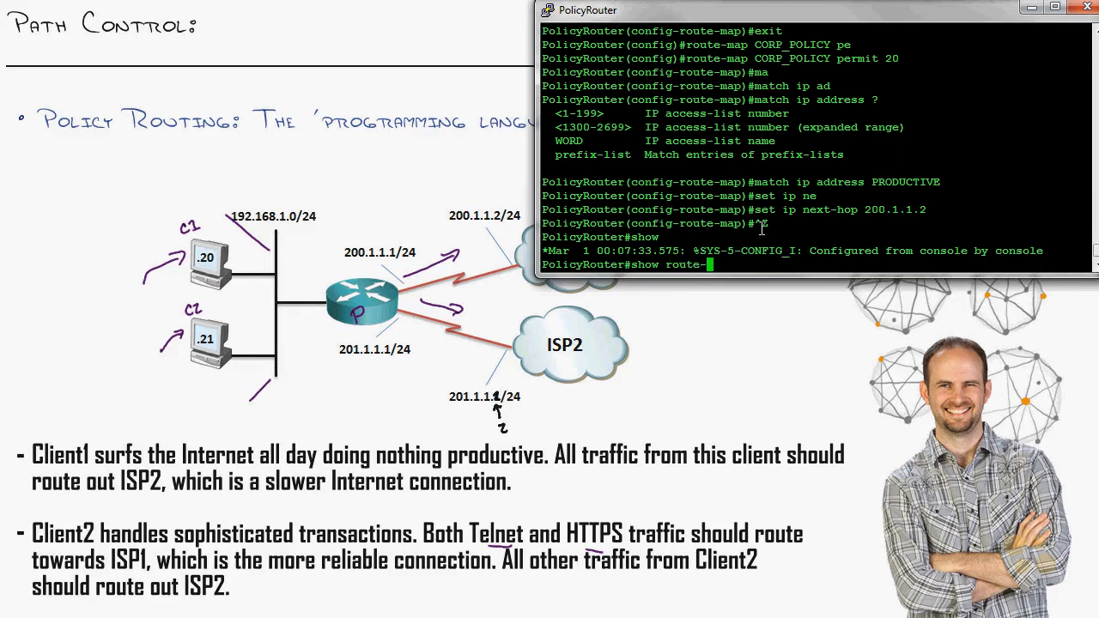
# Display the CORP_POLICY entries with show route-map, including the 200.1.1.2 next hop.
pyautogui.press('Return')
pyautogui.write('show ip route')
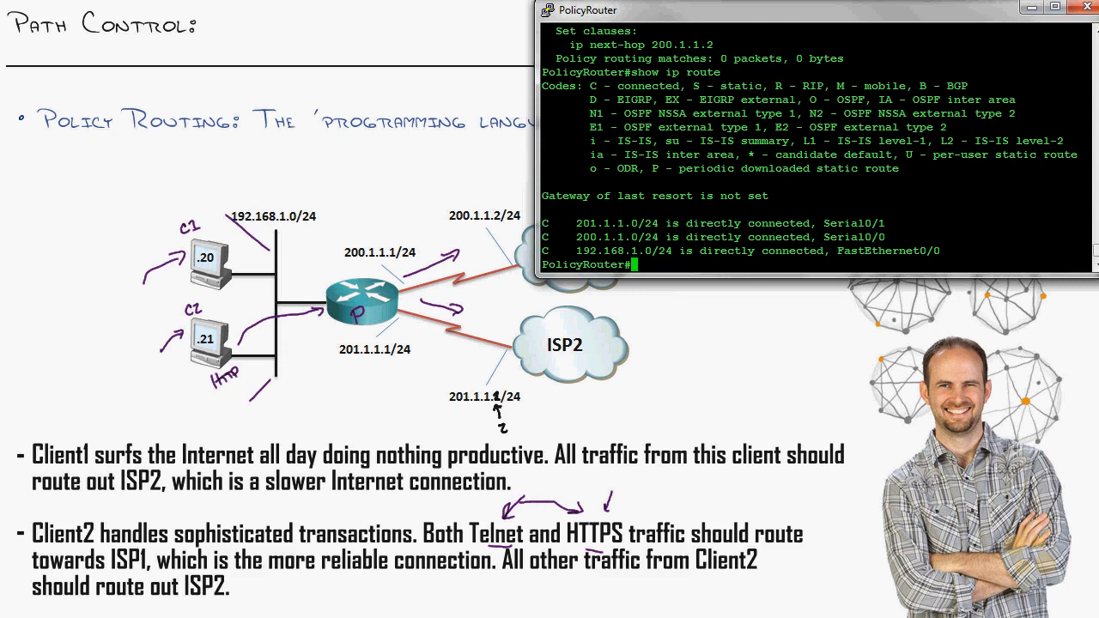
# Add CORP_POLICY permit 30 with no match clause and next hop 201.1.1.2.
pyautogui.write('0')
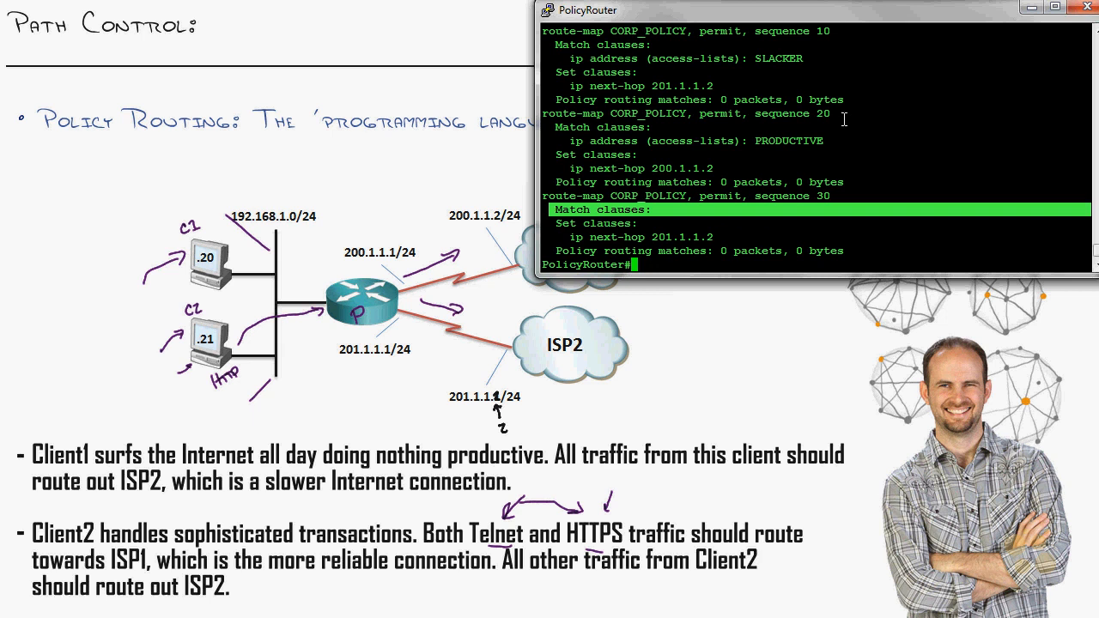
pyautogui.moveTo(782, 199)
pyautogui.write('conf t')
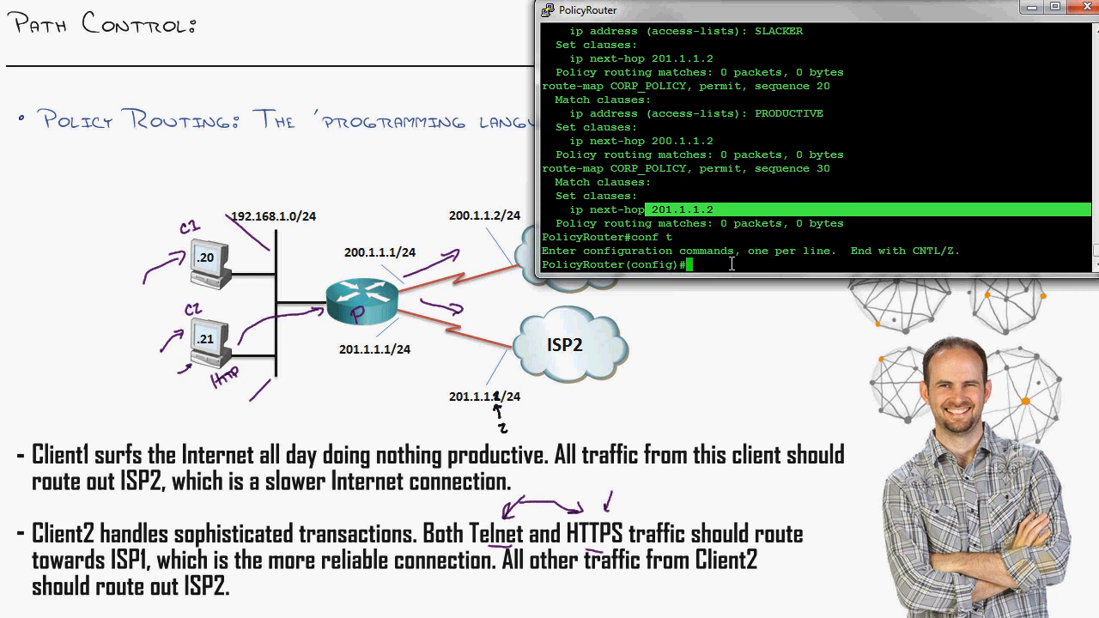
# Apply ip policy route-map CORP_POLICY on interface Fa0/0.
pyautogui.write('int fa0/0')
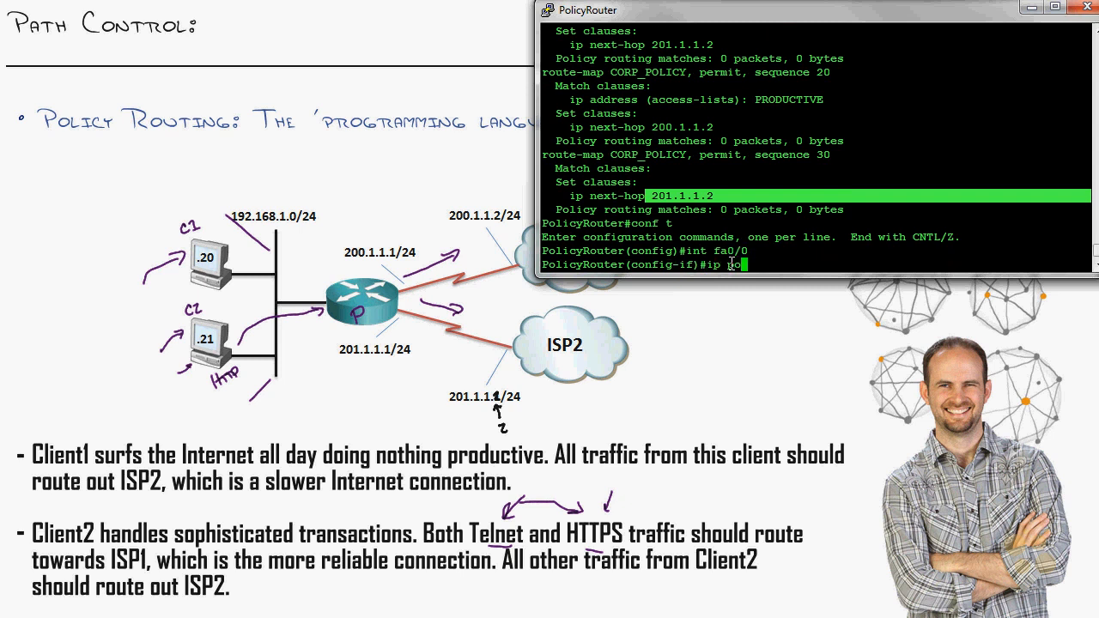
pyautogui.write('ip policy route-map')
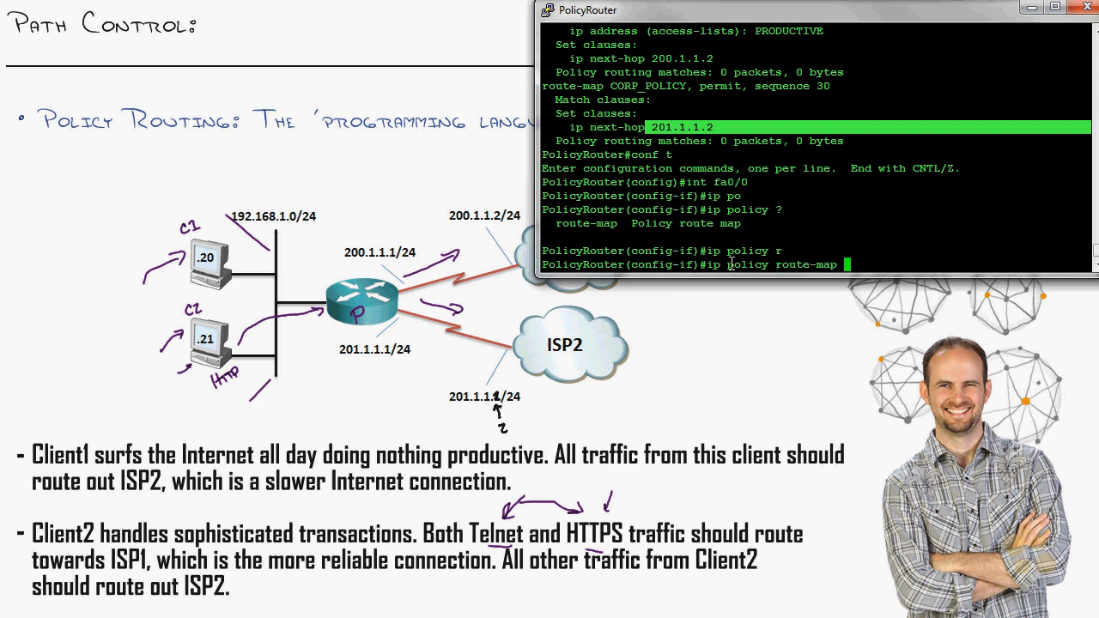
pyautogui.write('CORP_POLIY')
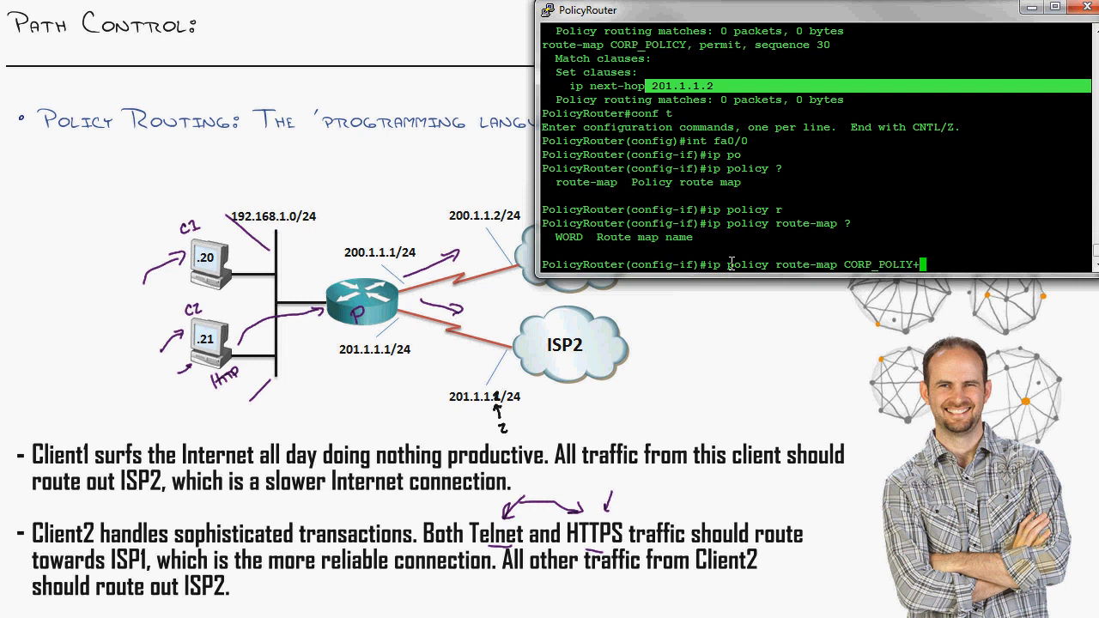
pyautogui.press('Return')
pyautogui.write('show')
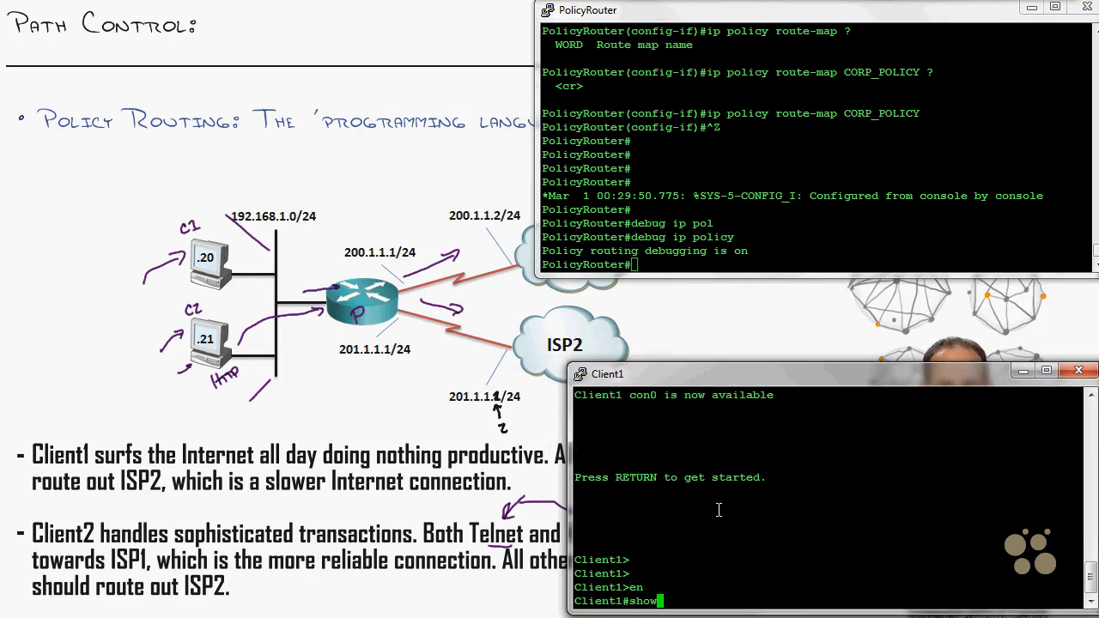
# From Client1, show routes and ping 200.1.1.2 and 4.2.2.2 with repeat 1.
pyautogui.write(' ip route')
pyautogui.press('Return')
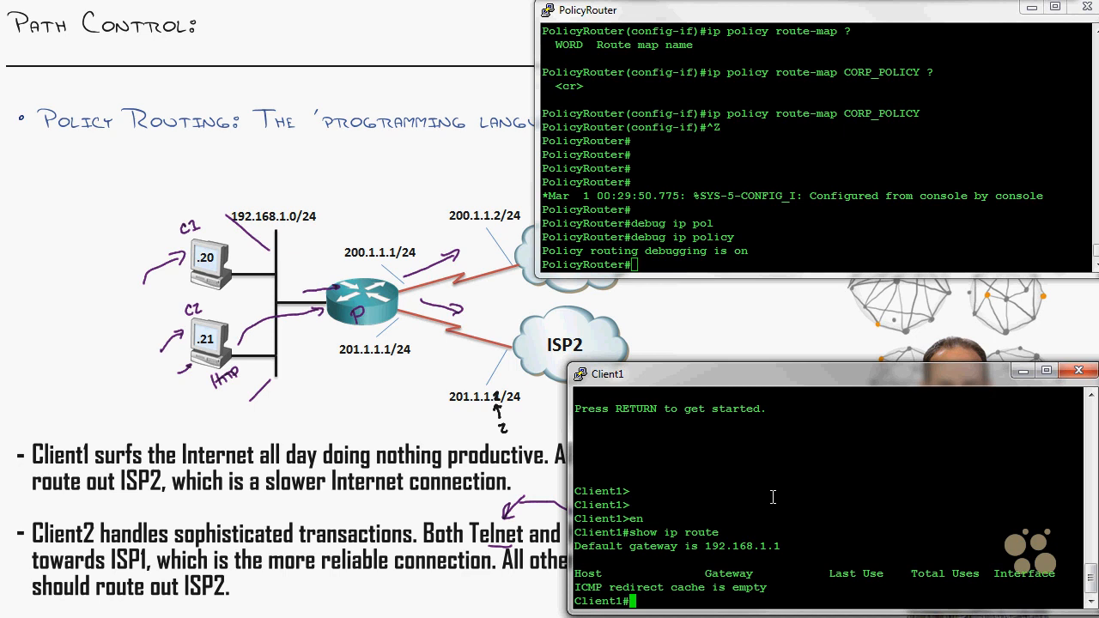
pyautogui.write('p')
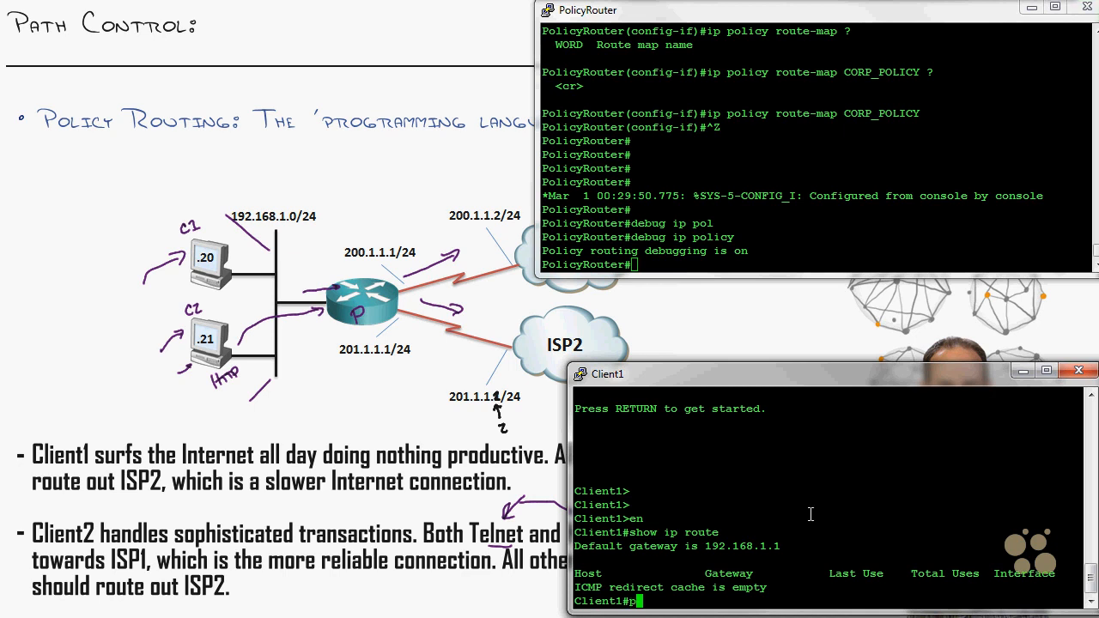
pyautogui.write('ing')
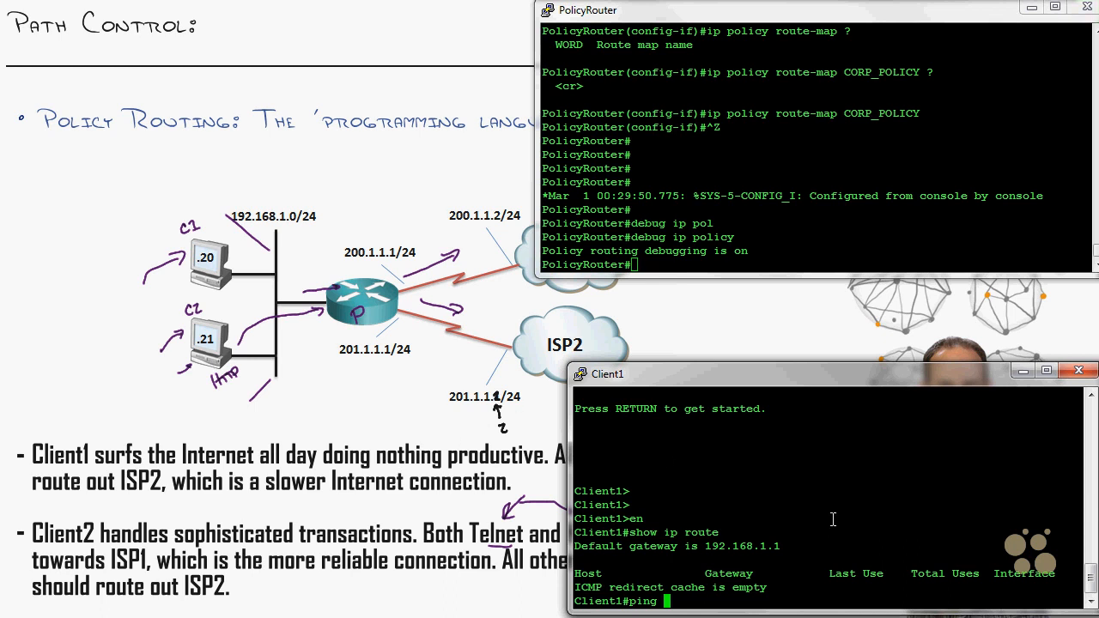
pyautogui.write('2')
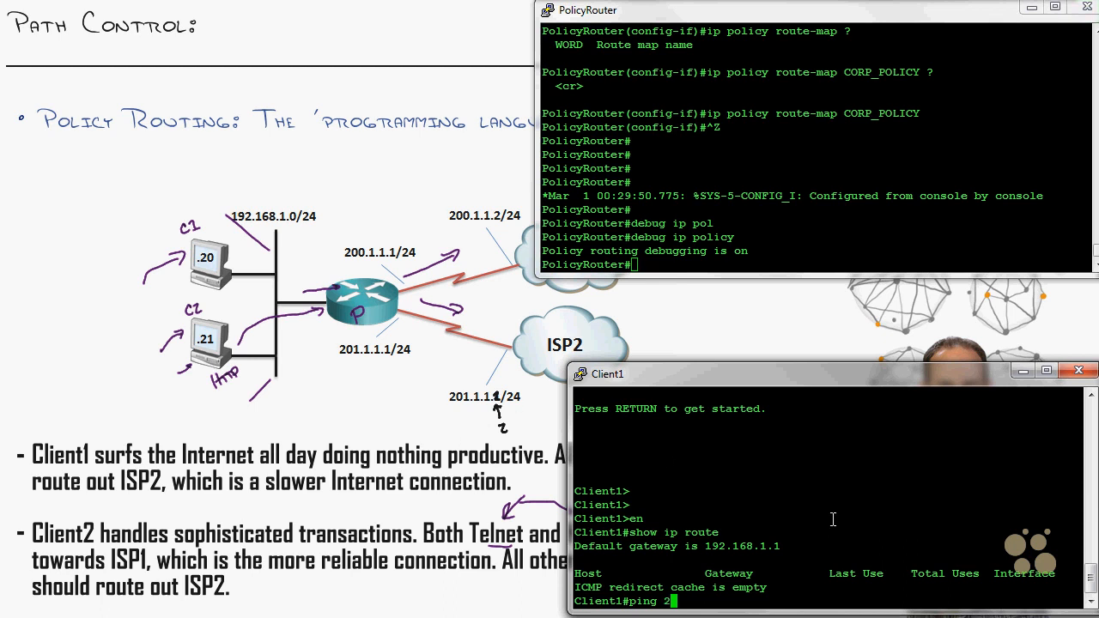
pyautogui.write('00.1.1.2')
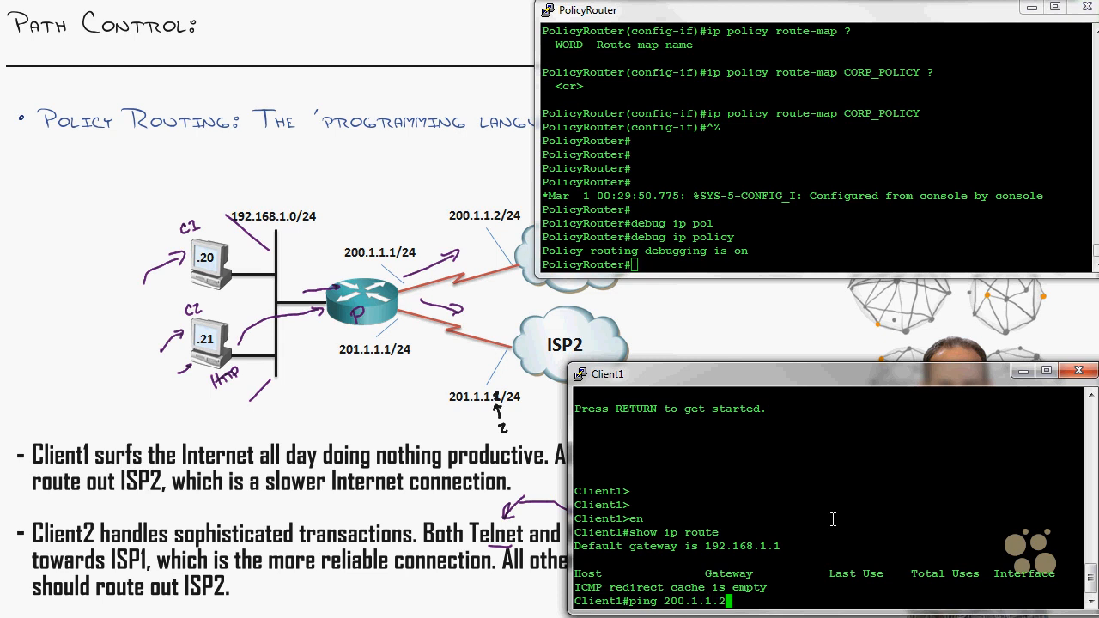
pyautogui.write('repeat 1')
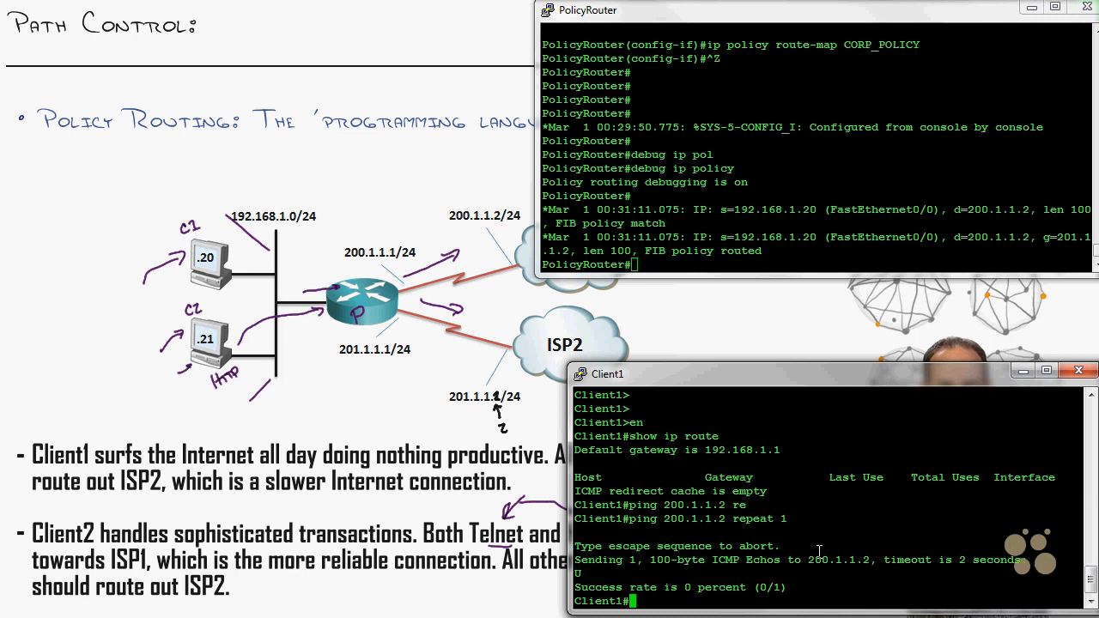
pyautogui.write('ping 200.1.1.2 repeat 1')
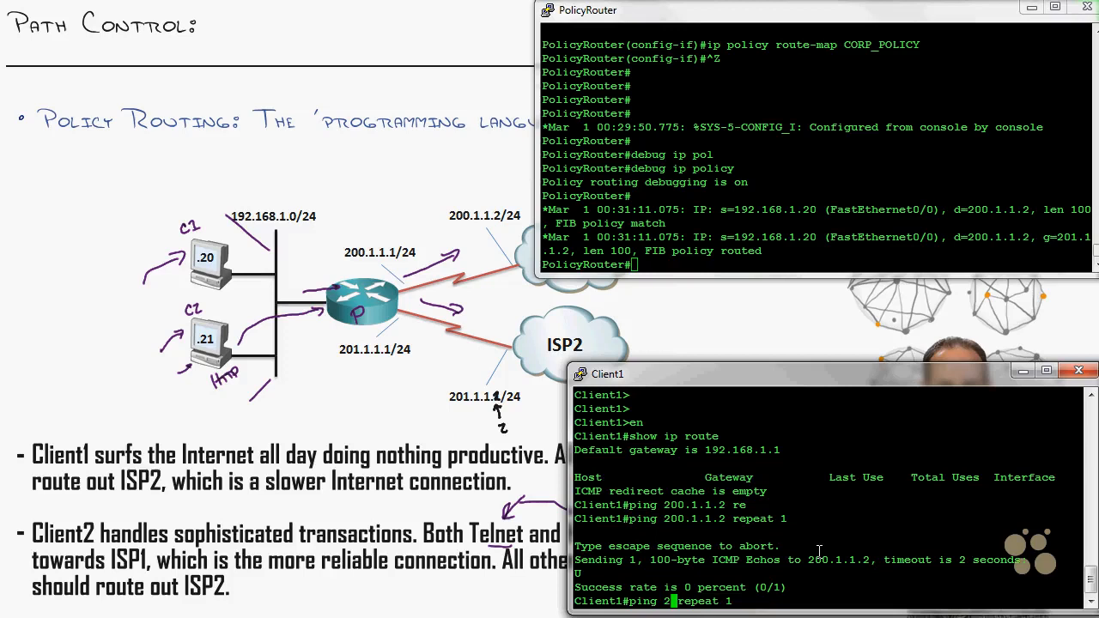
pyautogui.write('4.2.2.2')
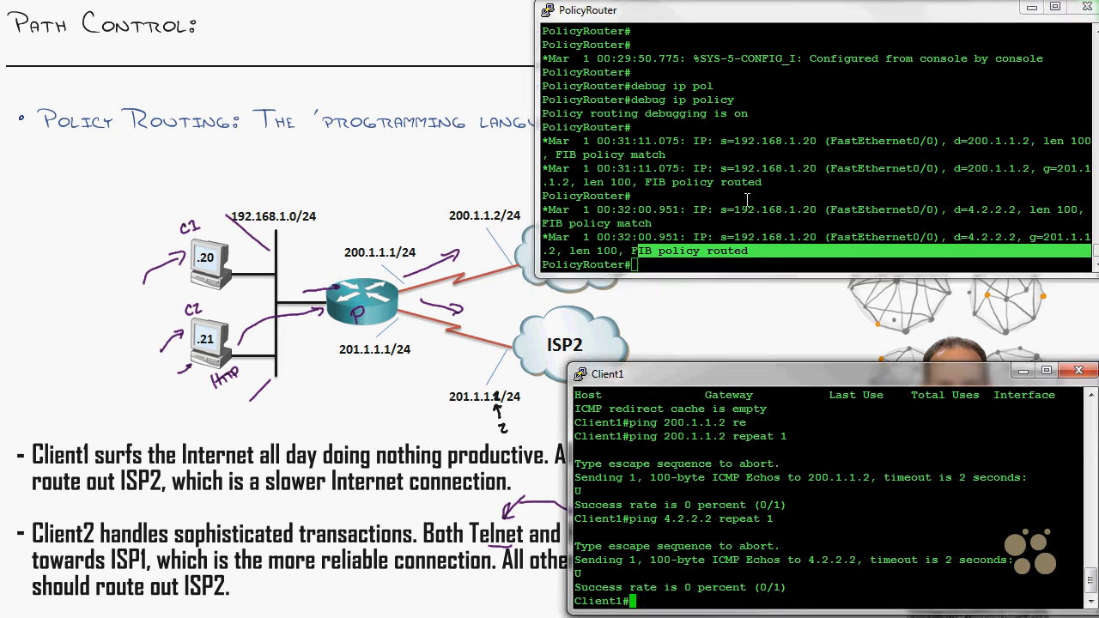
# Ping 4.2.2.2 once from Client1, then show CORP_POLICY match counters on PolicyRouter.
pyautogui.write('p')
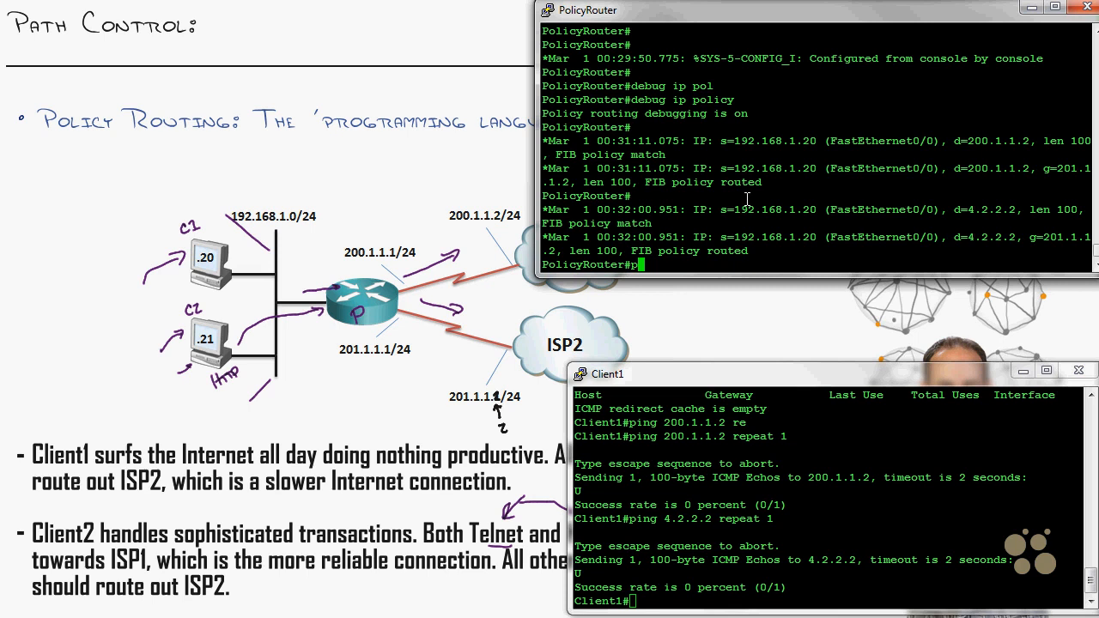
pyautogui.write('ping 4.2.2.2 repeat 1')
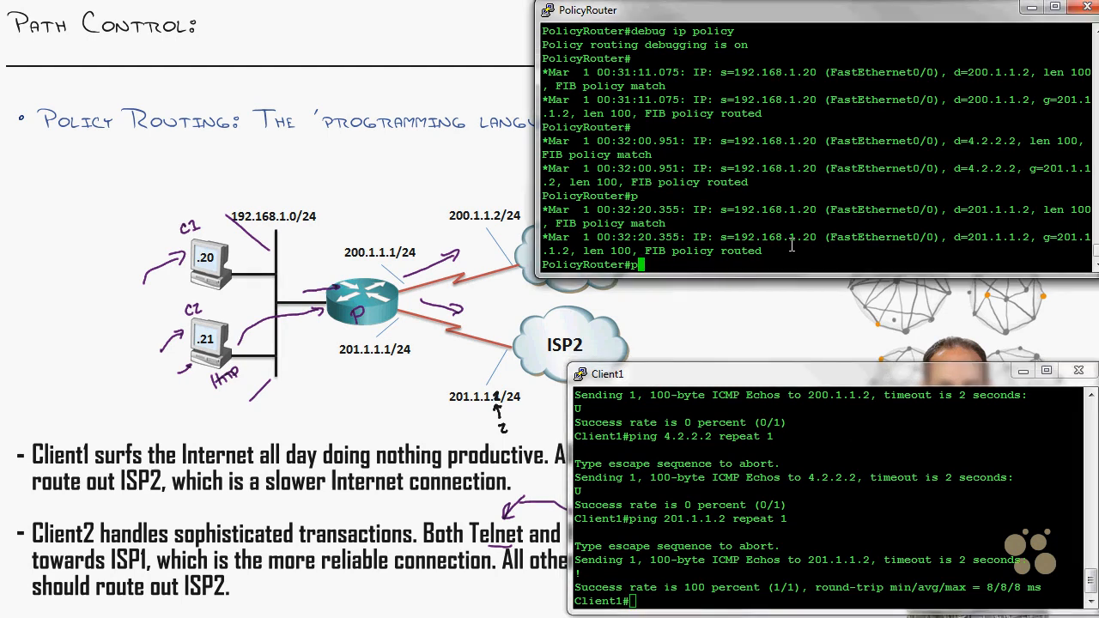
pyautogui.write('show')
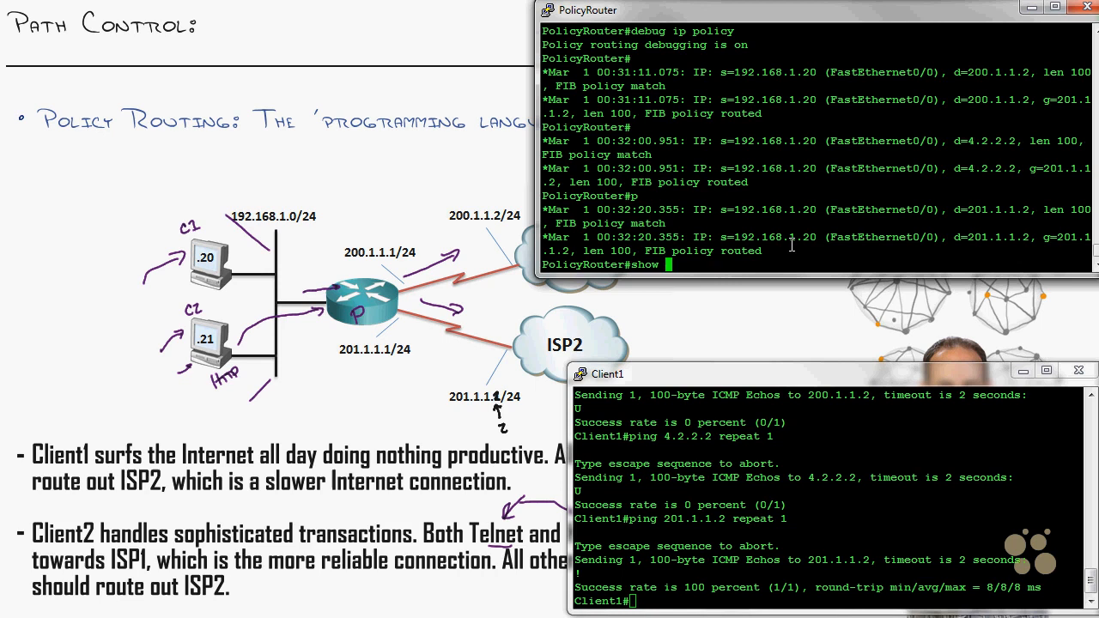
pyautogui.write('route0-=')
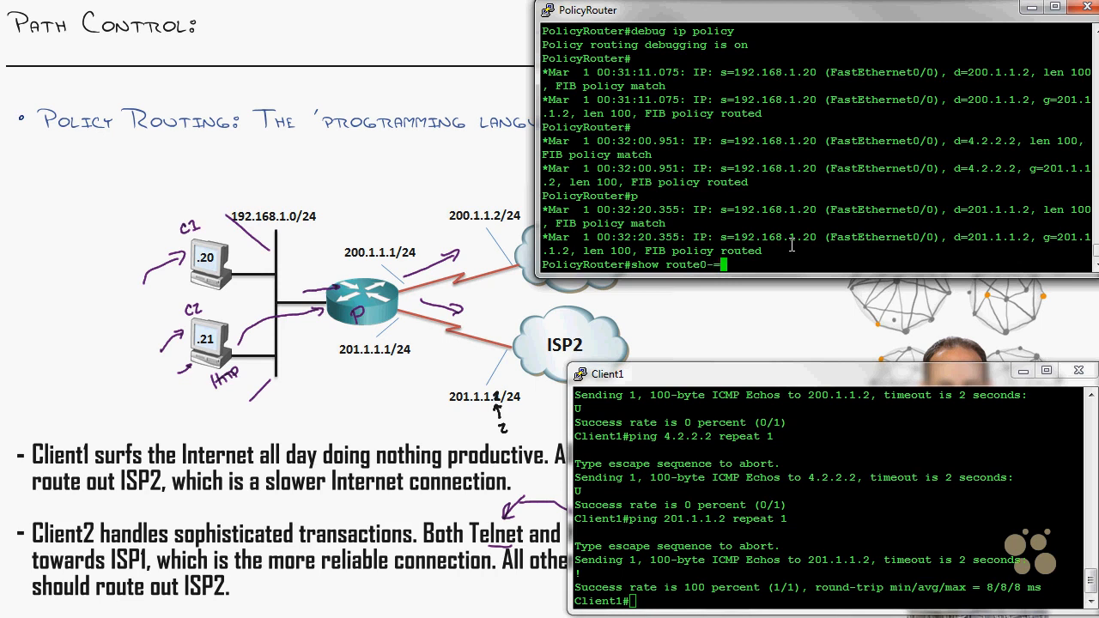
pyautogui.press('Return')
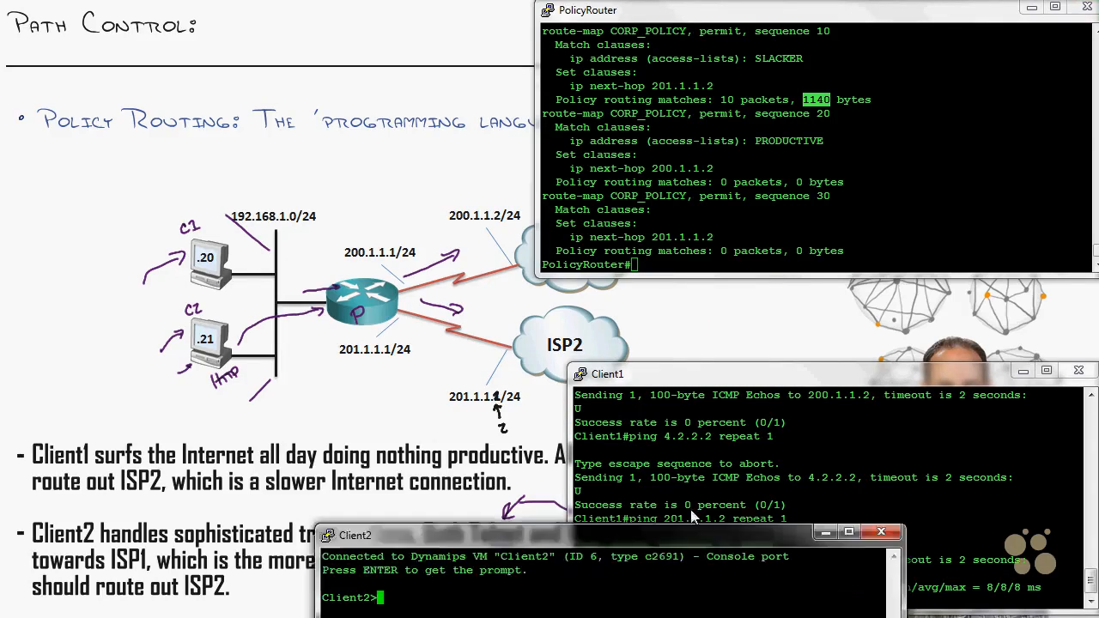
# On Client2, show interface addresses and the routing table to confirm its address and gateway.
pyautogui.click(355, 535)
pyautogui.write('show ip')
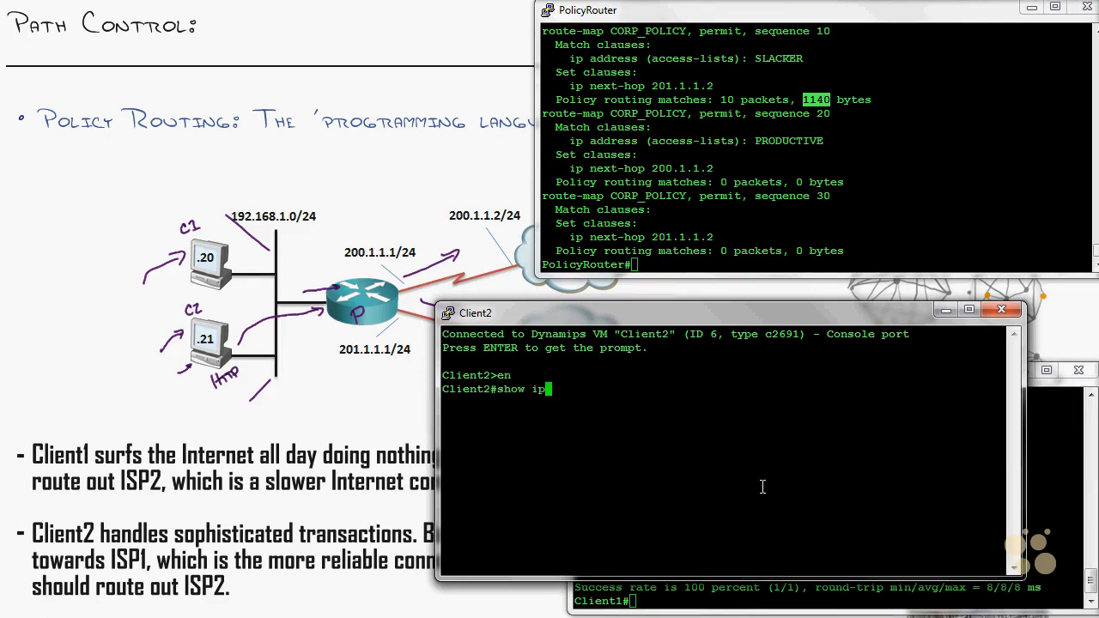
pyautogui.write('in')
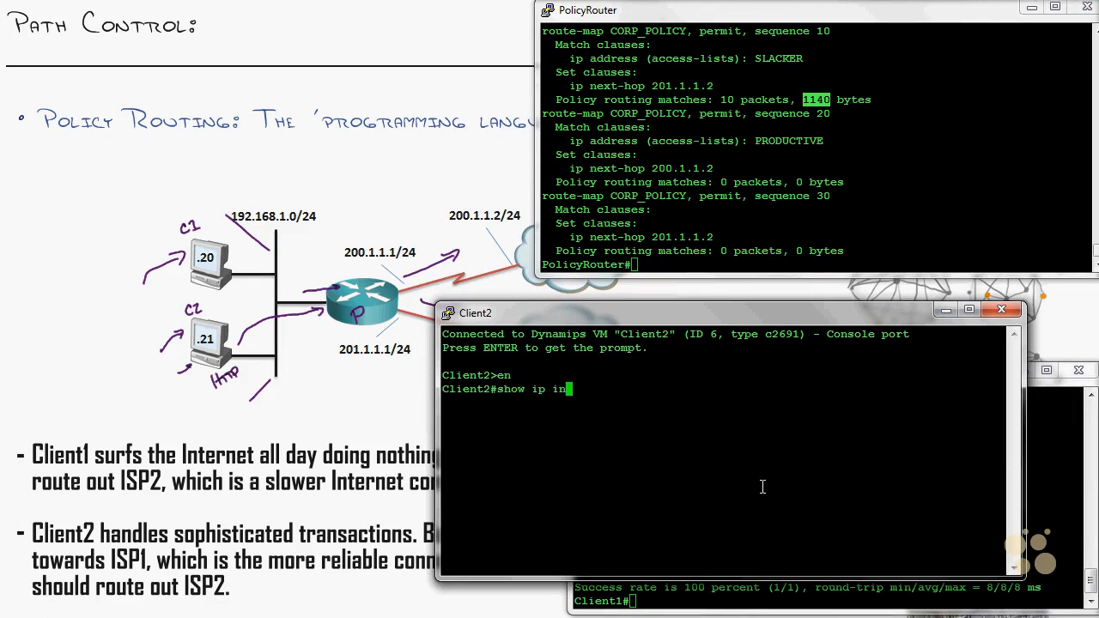
pyautogui.press('Return')
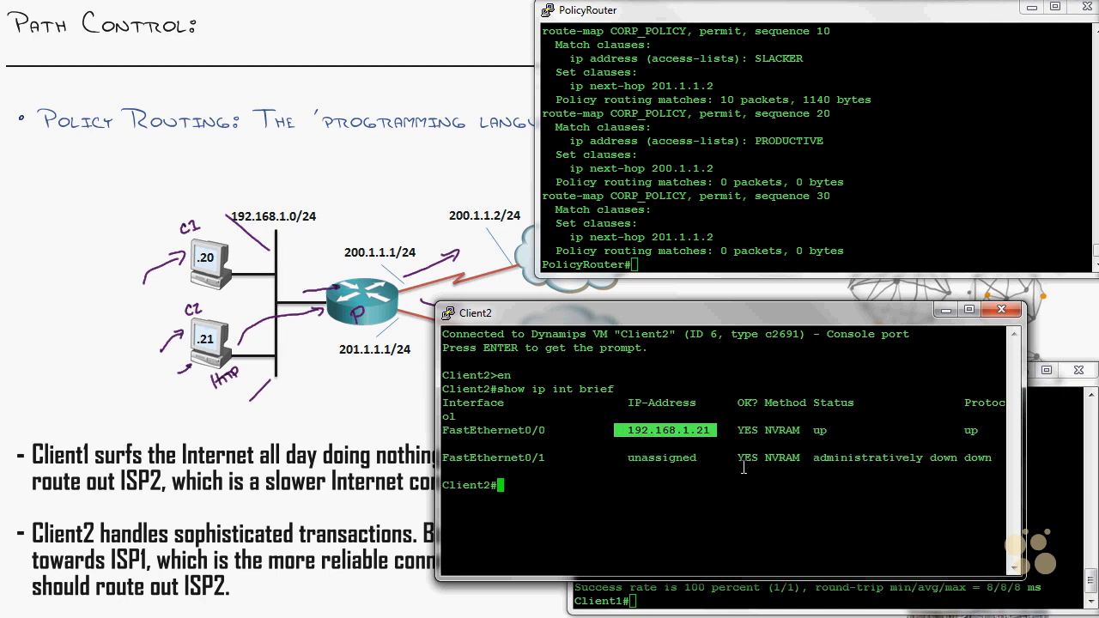
pyautogui.write('show ip route')
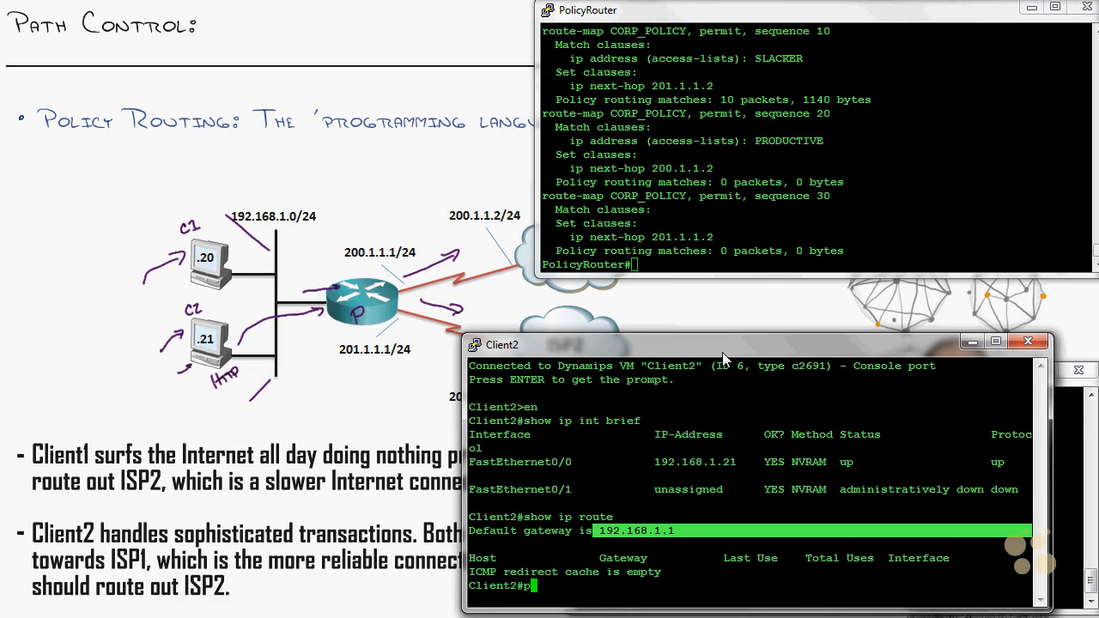
# Ping 4.2.2.2 once from Client2, then return to the PolicyRouter console.
pyautogui.write('ping 4.2.2.2 repeat')
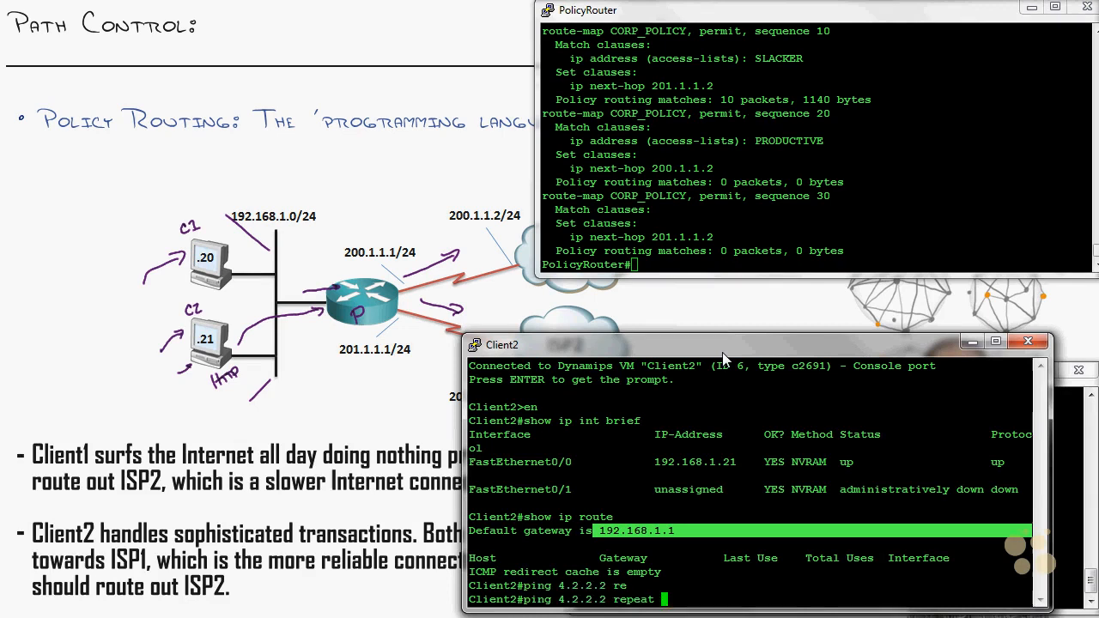
pyautogui.write('1')
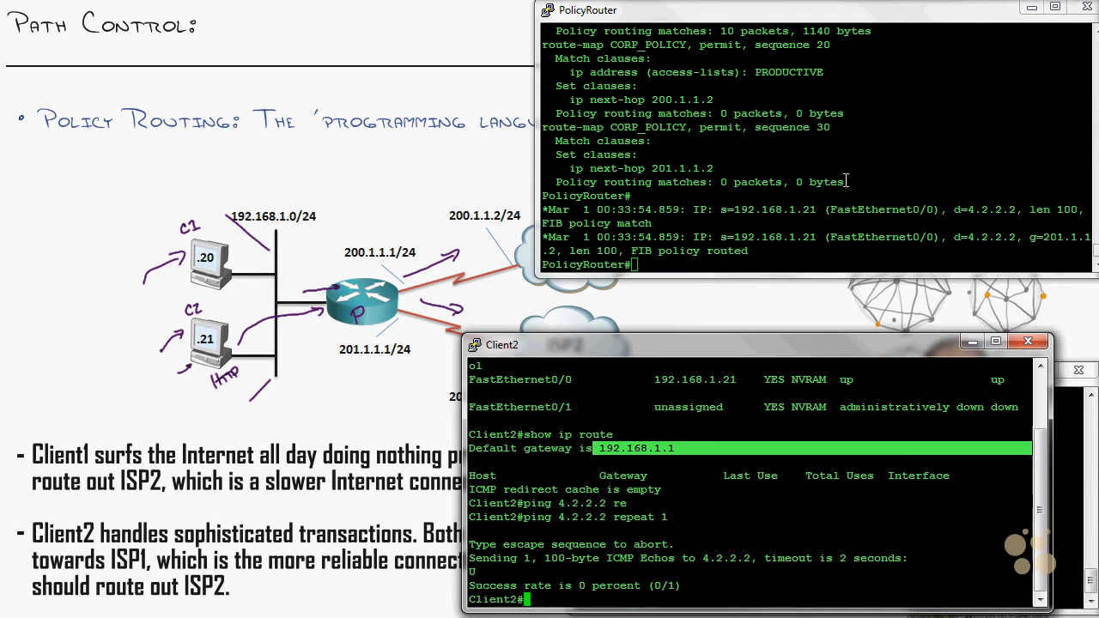
pyautogui.click(691, 154)
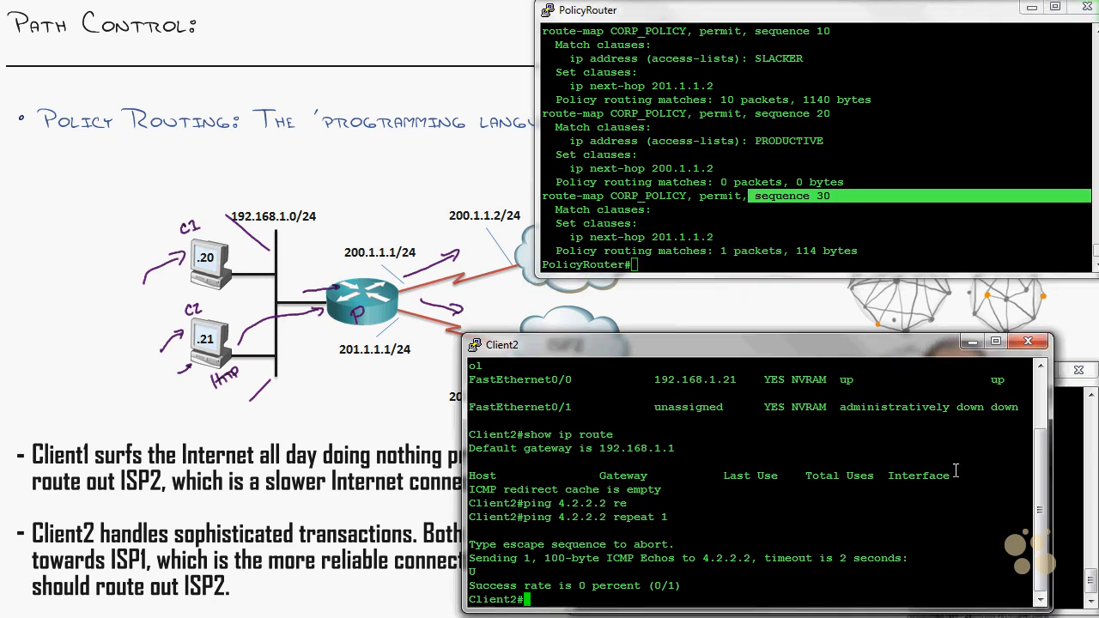
# Telnet from Client2 to 201.1.1.2, with its console placed beside the router's debug output.
pyautogui.write('telnet')
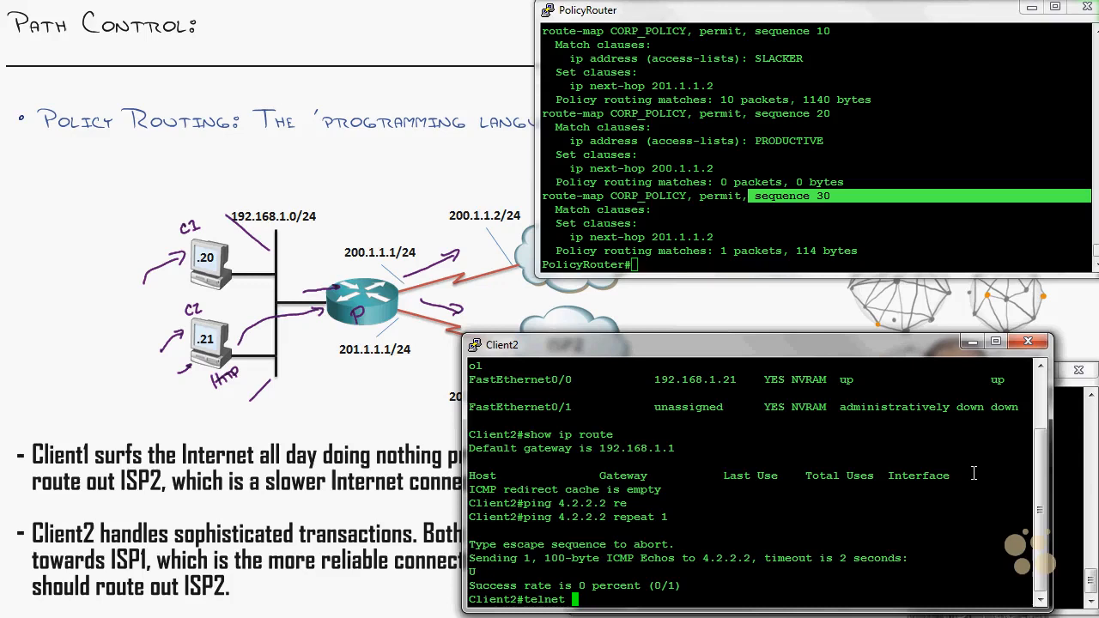
pyautogui.write('2')
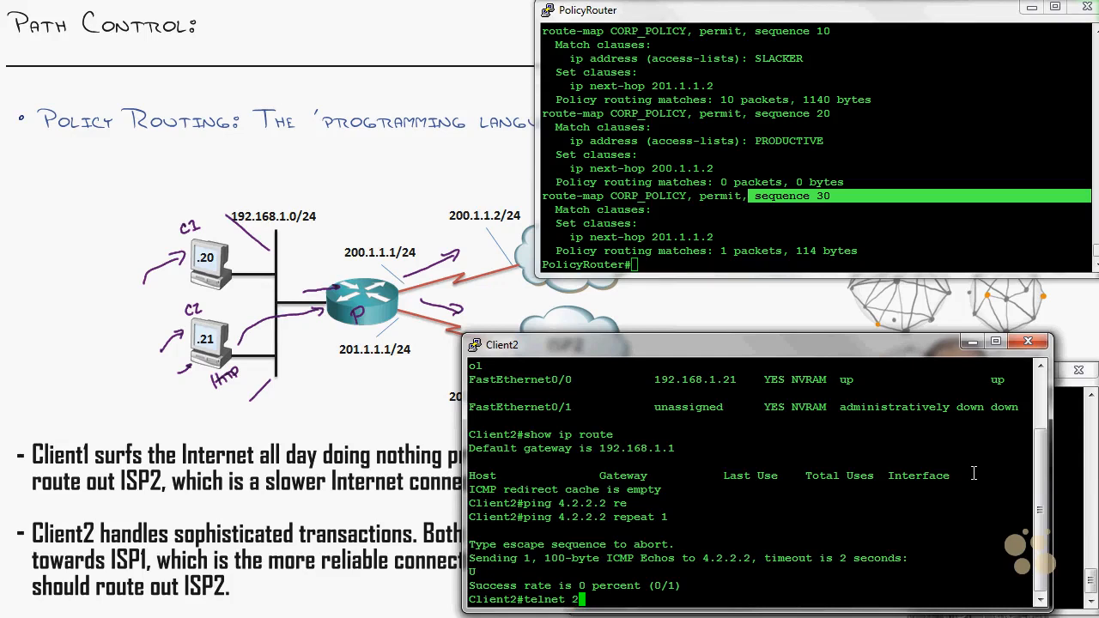
pyautogui.write('00.')
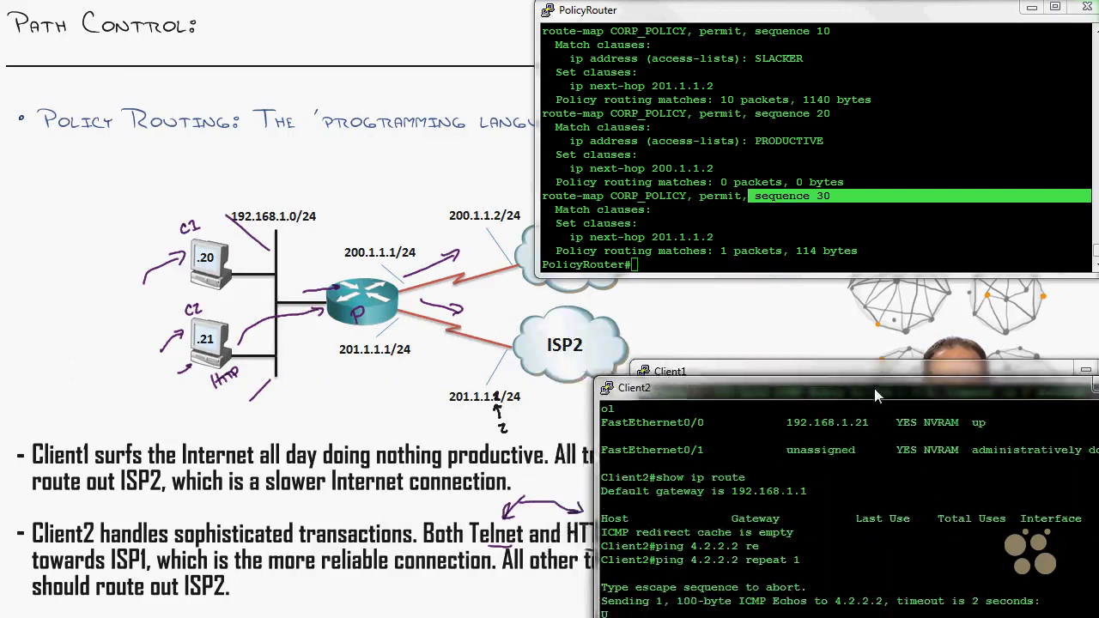
pyautogui.moveTo(876, 395); pyautogui.dragTo(820, 333)
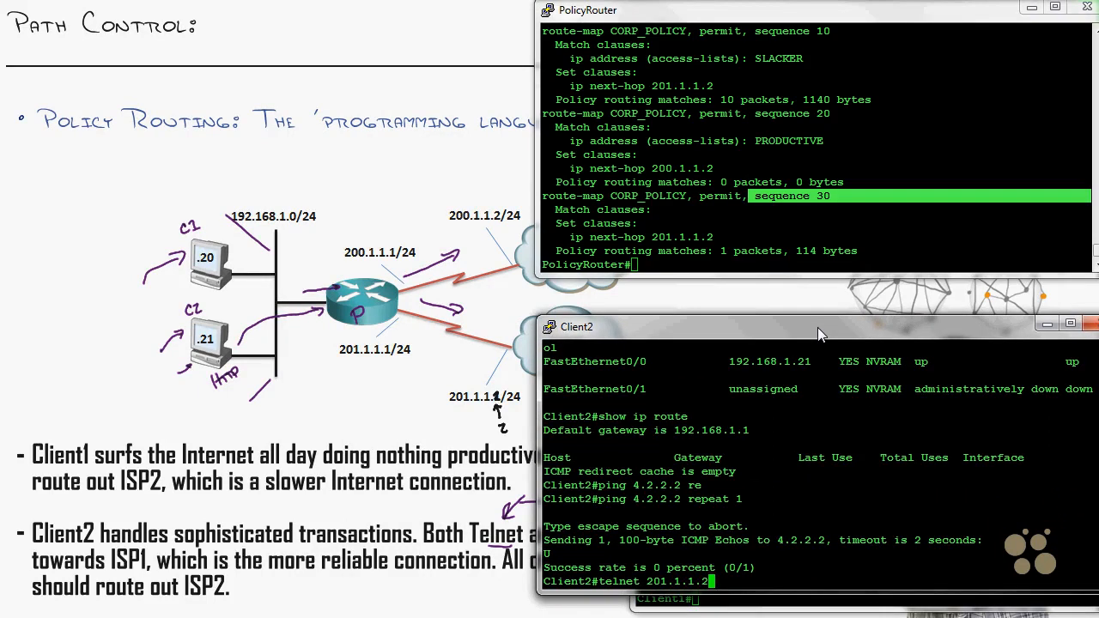
pyautogui.press('Return')
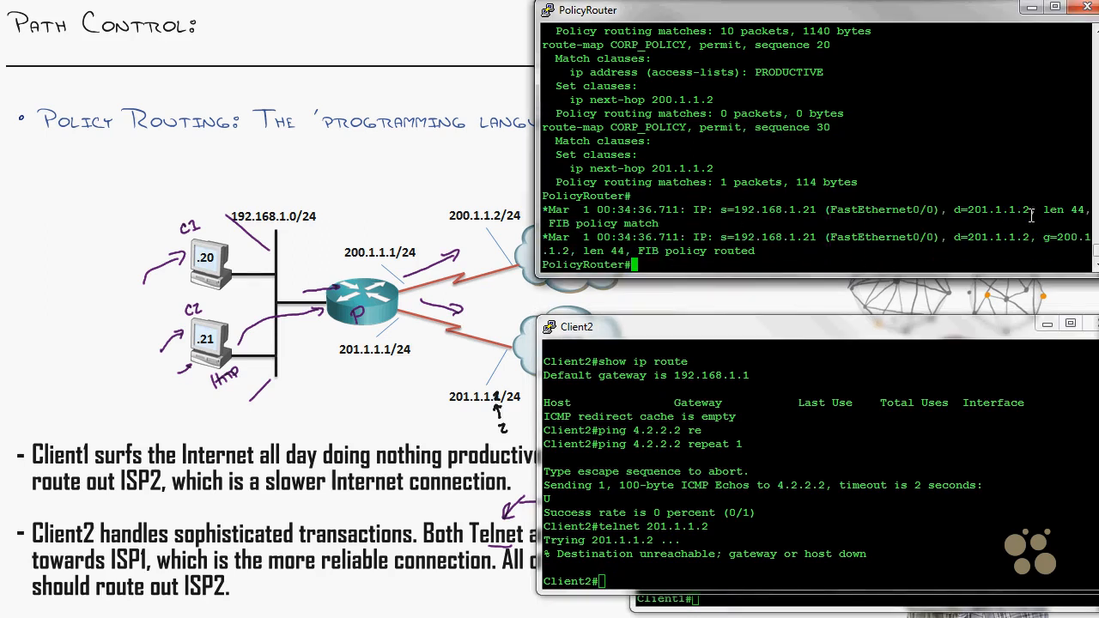
pyautogui.moveTo(855, 214)
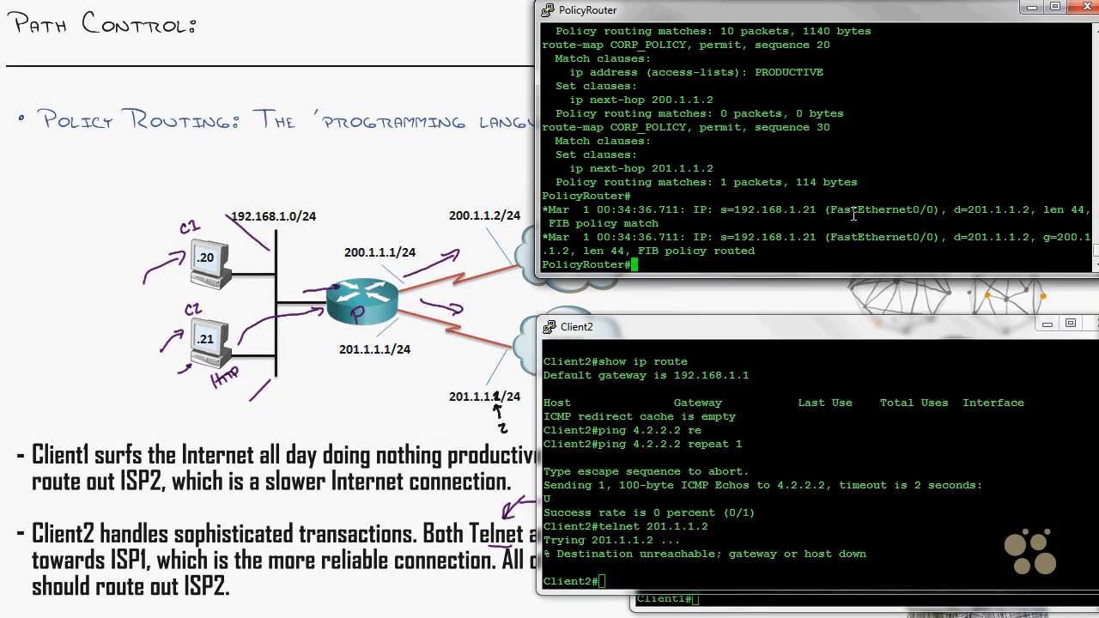
pyautogui.doubleClick(993, 237)
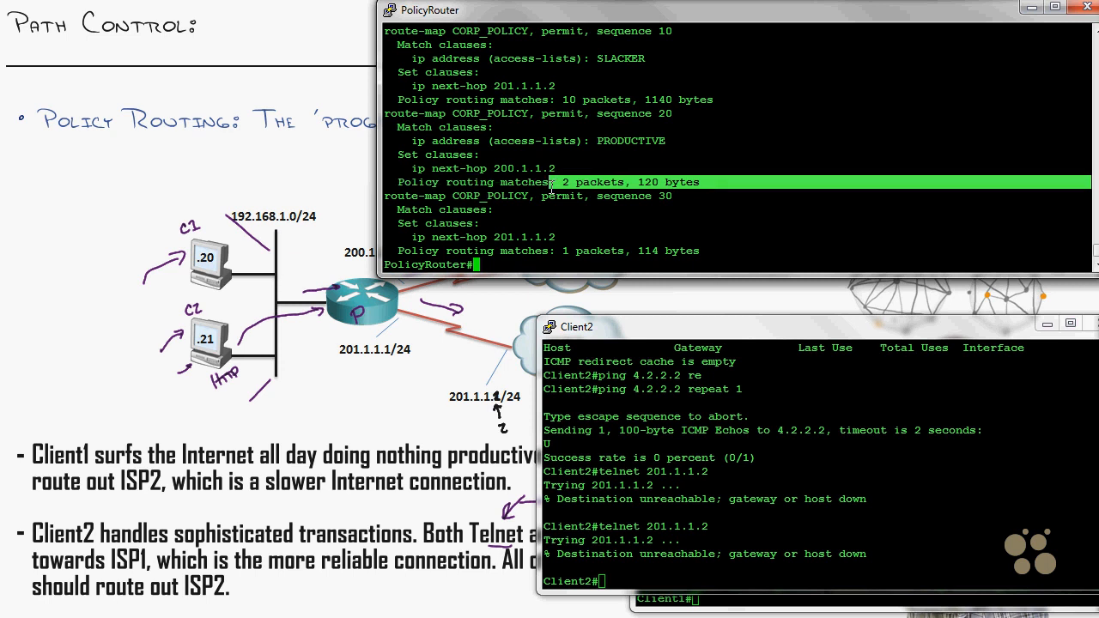
# Telnet from Client2 to 201.1.1.2 on ports 80 and 443, then check CORP_POLICY counters with 'show route-map'.
pyautogui.write('telnet 201.1.1.2 80')
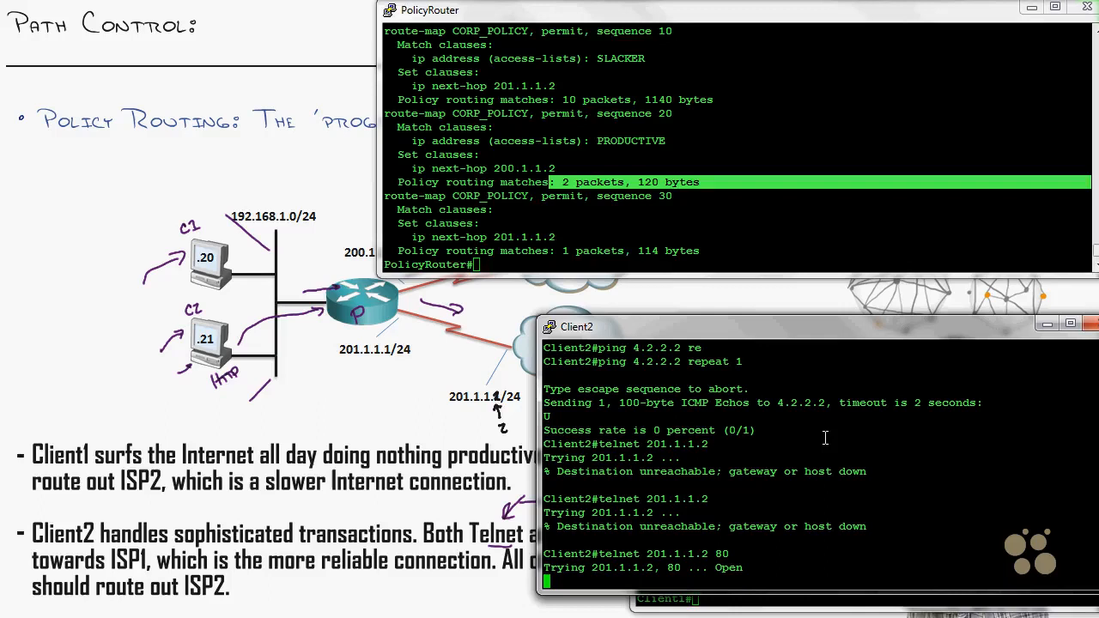
pyautogui.scroll(-3)
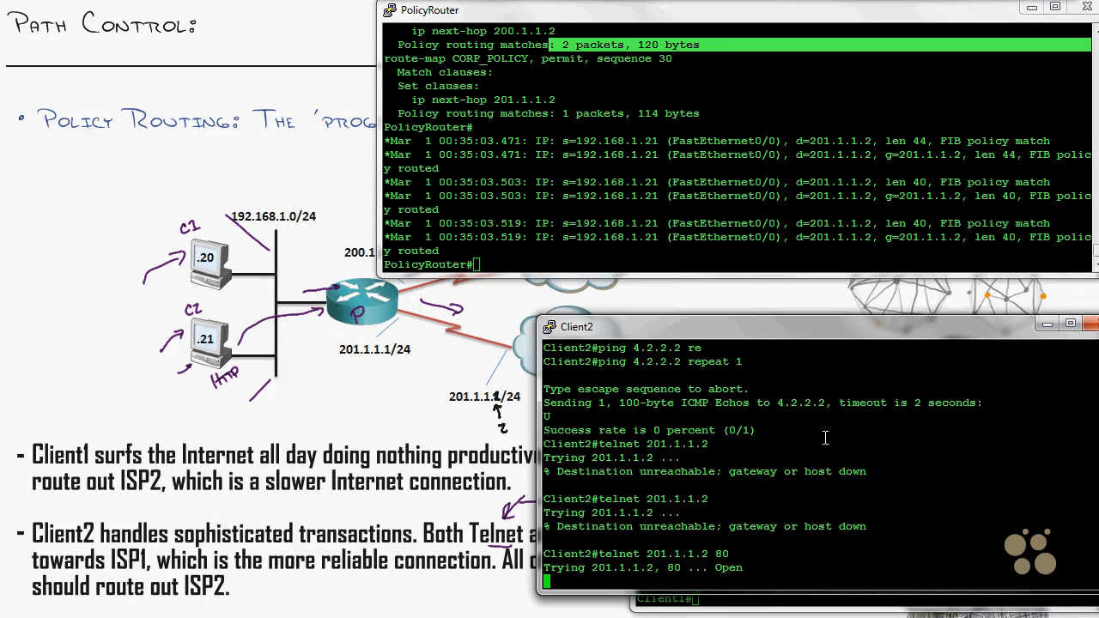
pyautogui.moveTo(924, 240)
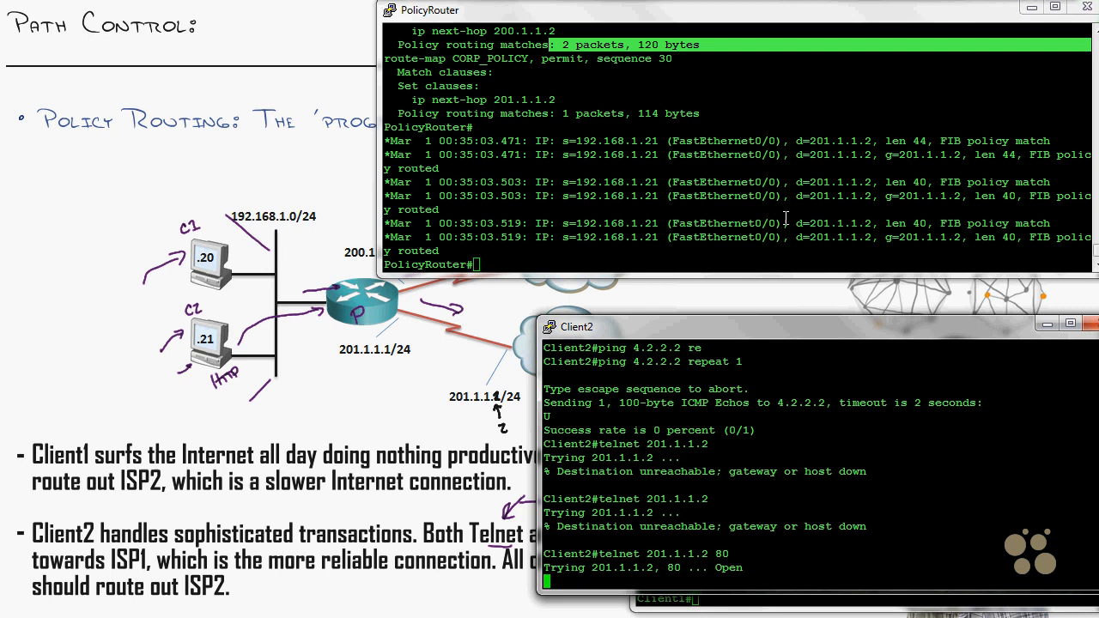
pyautogui.moveTo(905, 474)
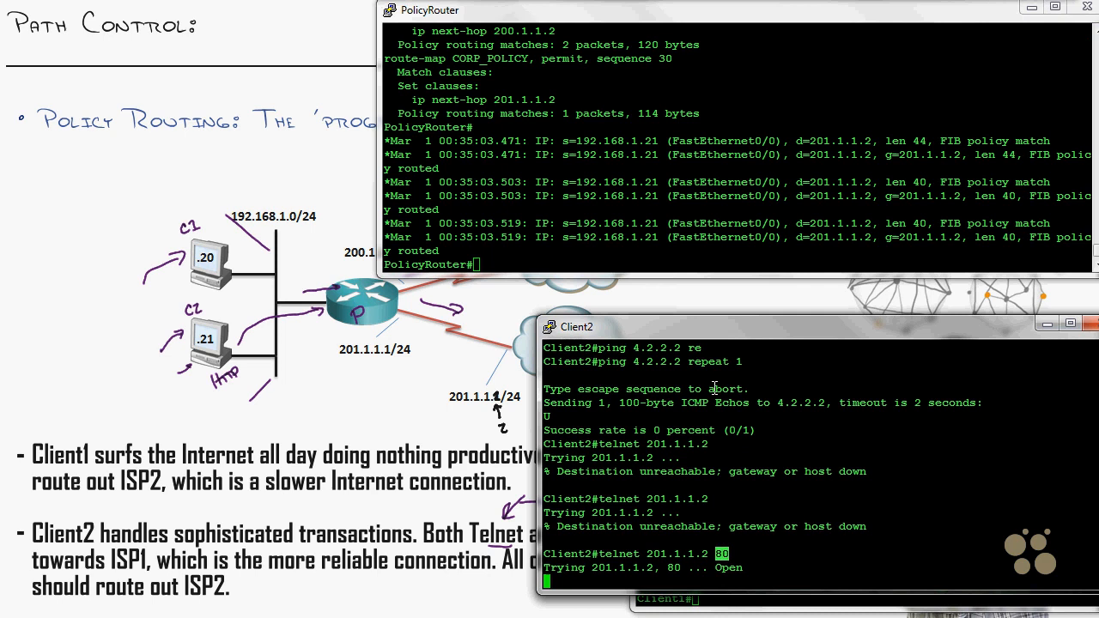
pyautogui.moveTo(612, 344)
pyautogui.write('telnet 201.1.1.2 443')
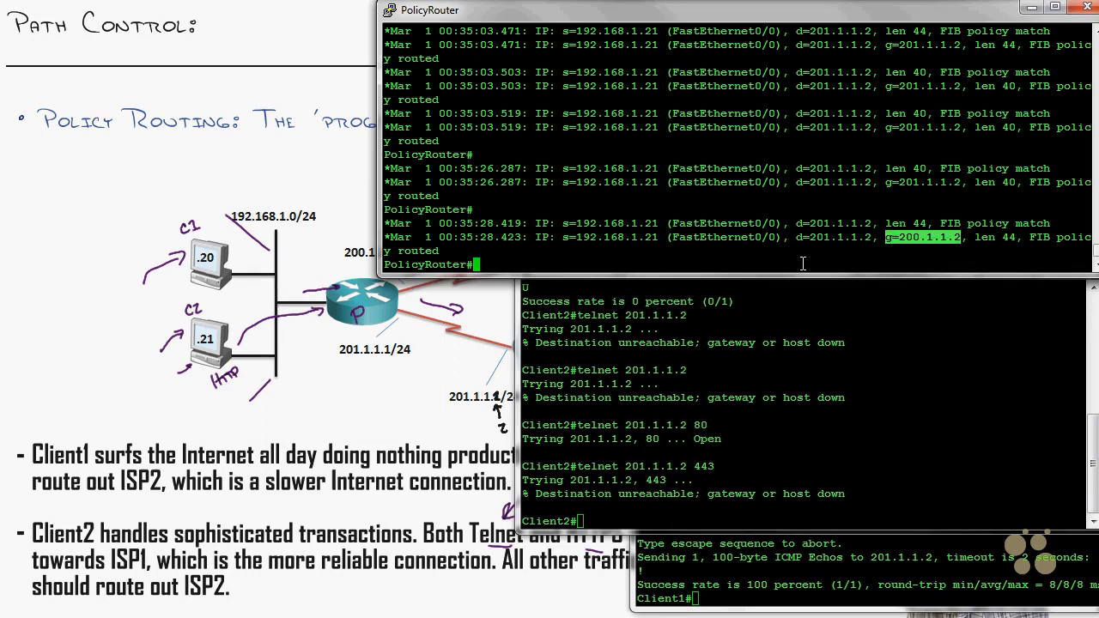
pyautogui.write('show route-map')
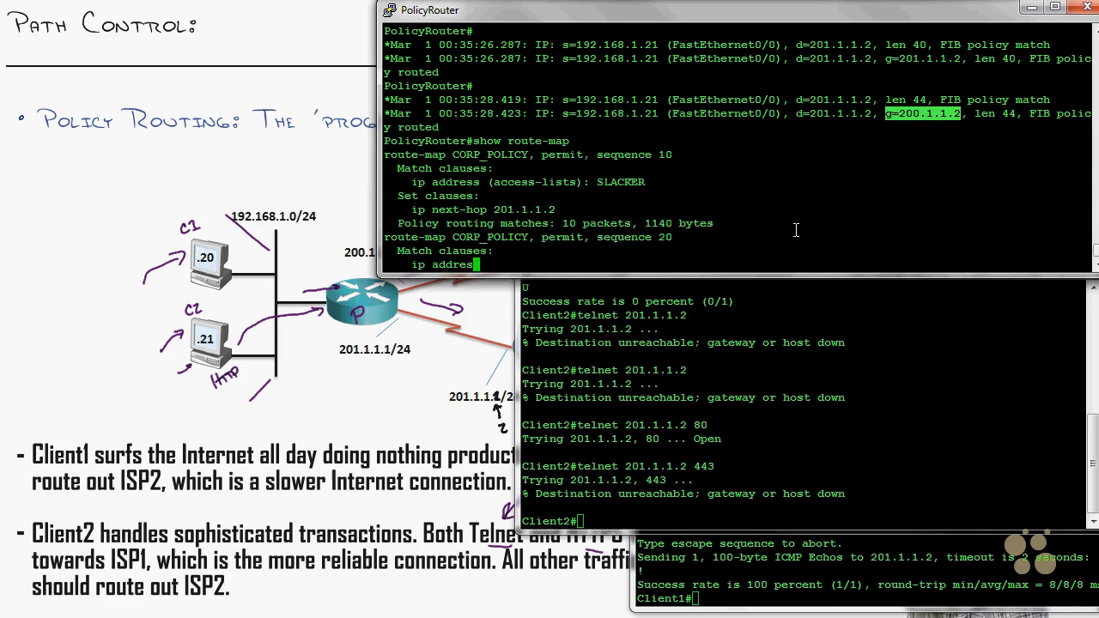